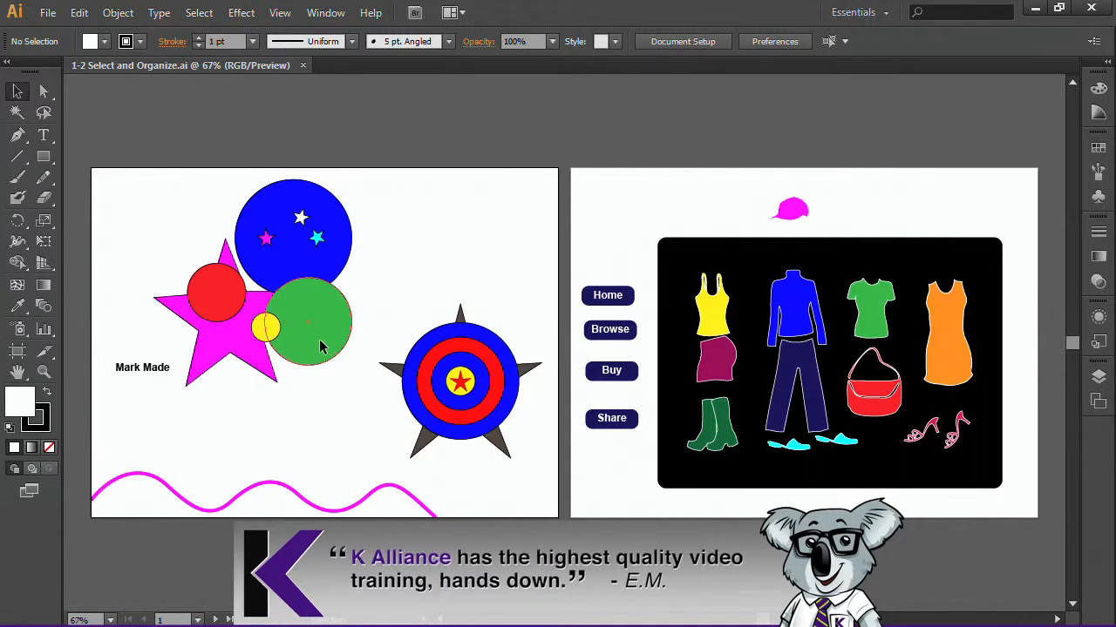
# - Select the green circle and bring up the Window menu to reach the Transform panel
pyautogui.moveTo(310, 327); pyautogui.dragTo(461, 270)
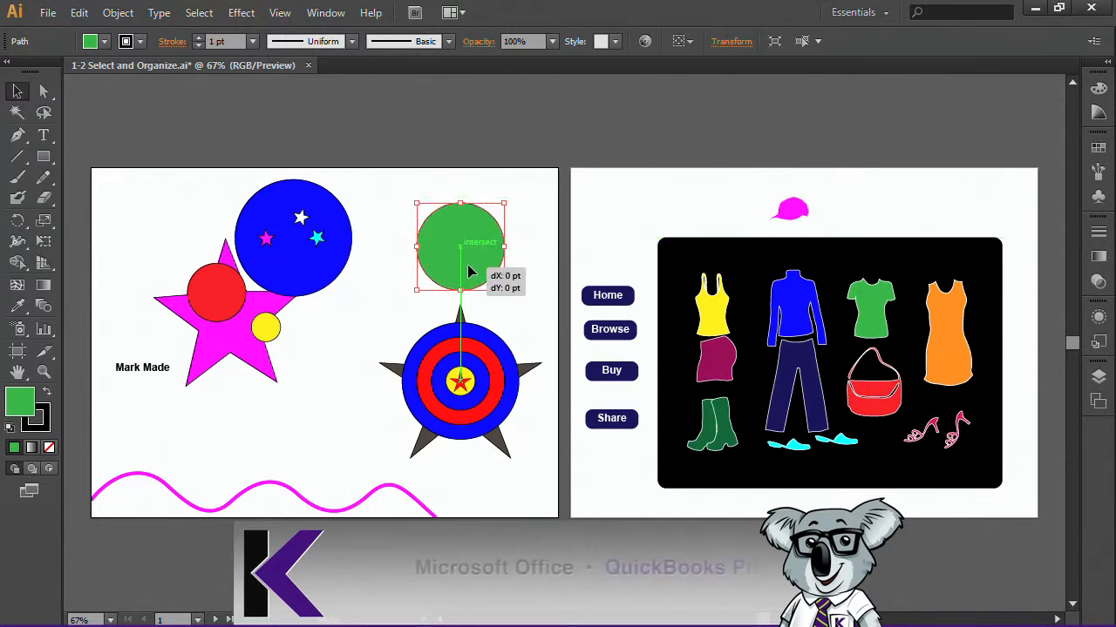
pyautogui.click(279, 12)
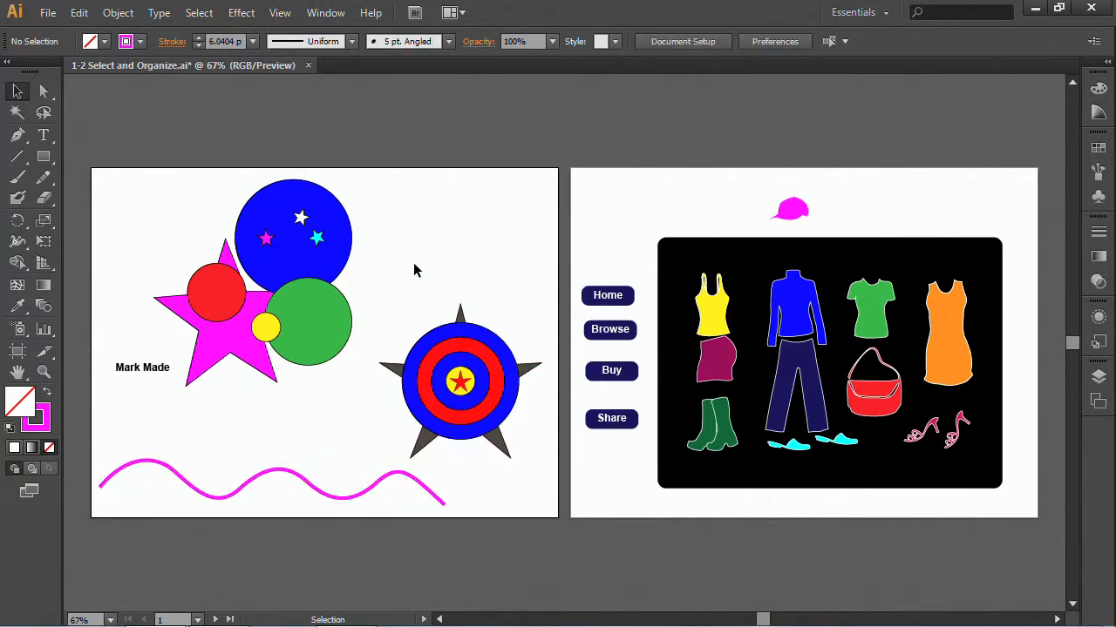
pyautogui.click(307, 322)
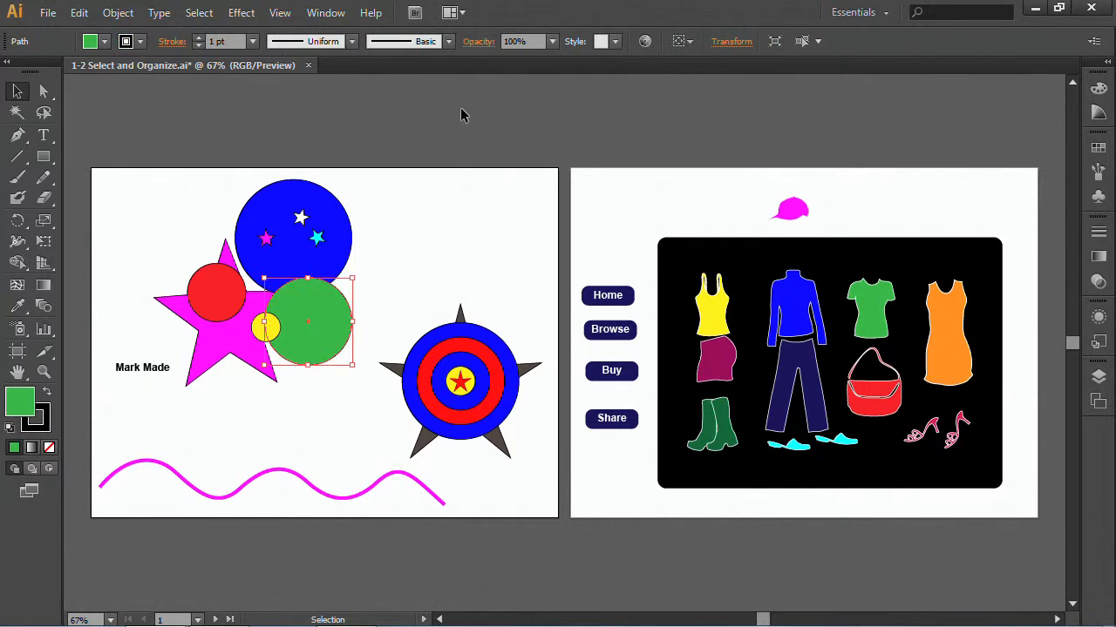
pyautogui.moveTo(723, 59)
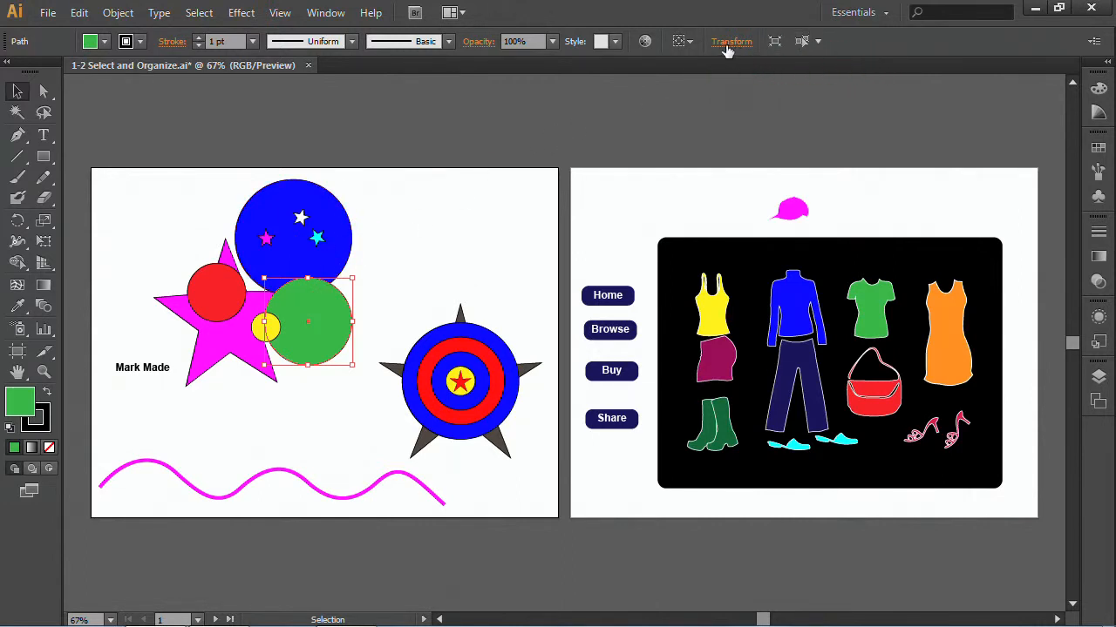
pyautogui.moveTo(711, 56)
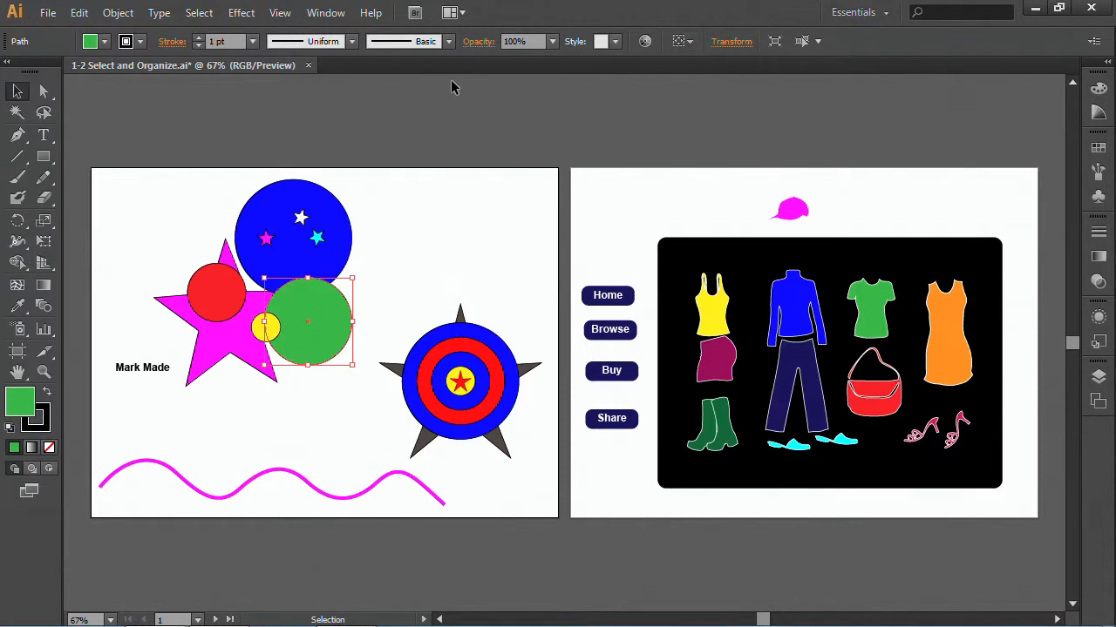
pyautogui.moveTo(324, 12)
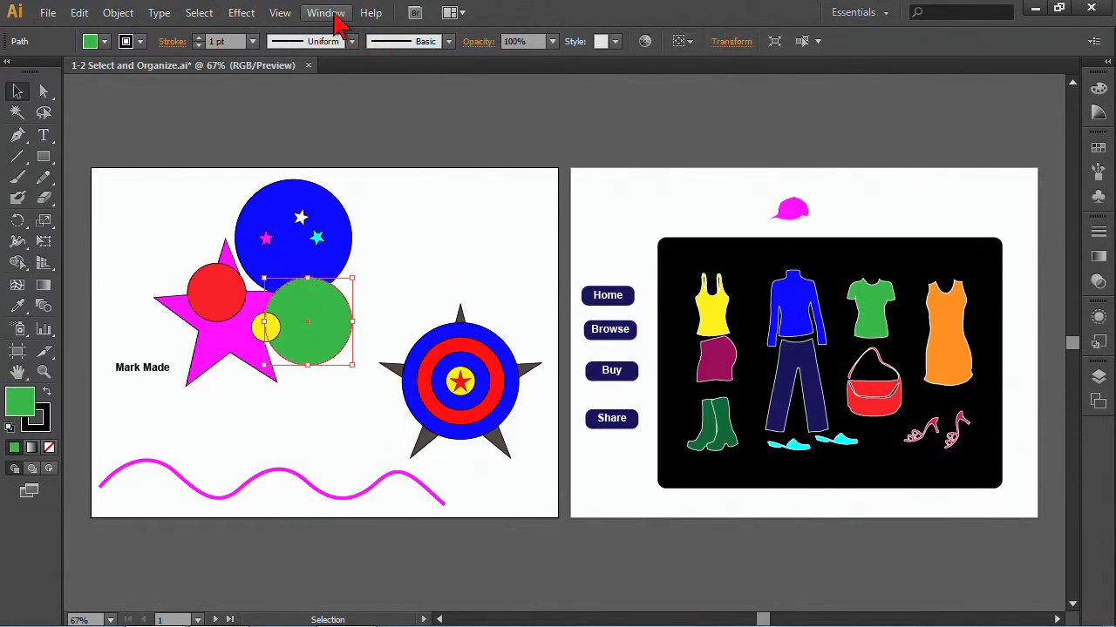
pyautogui.click(324, 12)
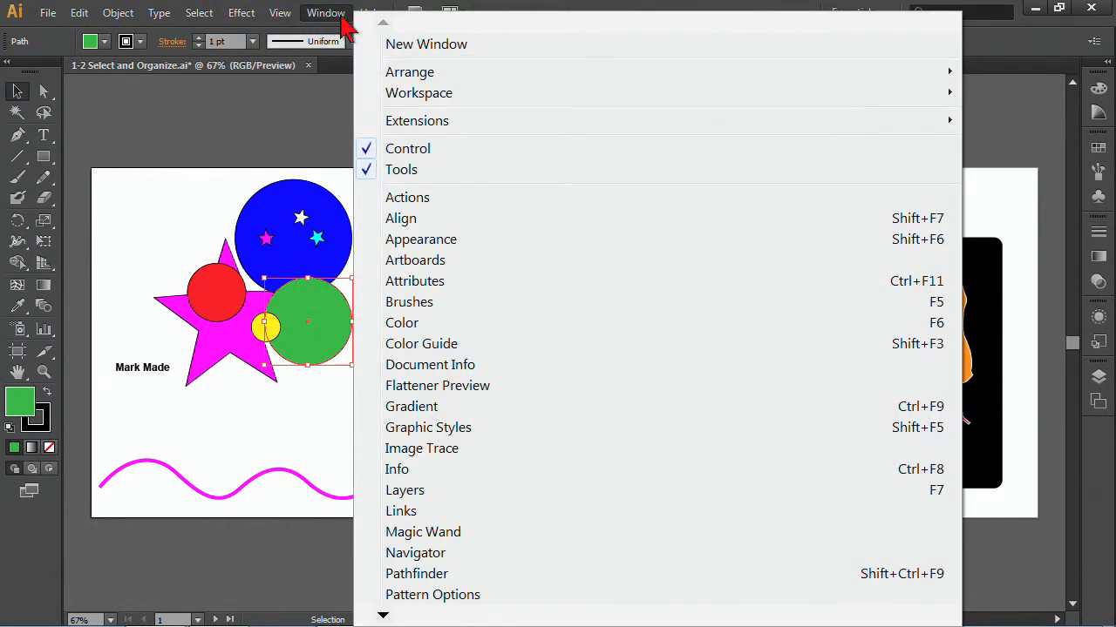
pyautogui.moveTo(401, 323)
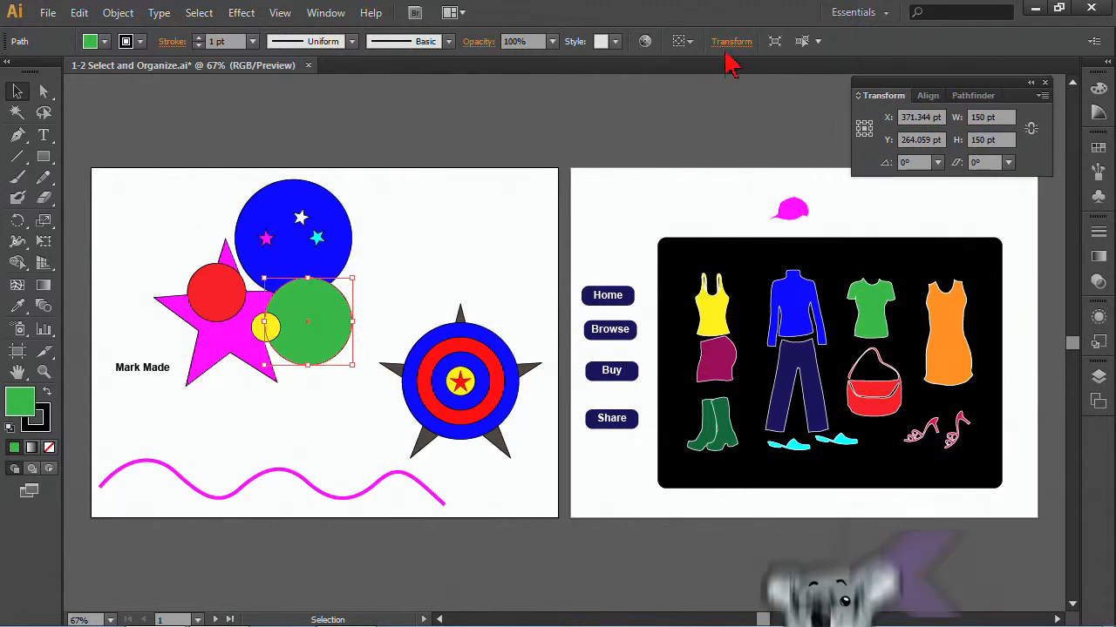
# - Set the green circle's X position to 400 pt in the Transform panel
pyautogui.click(730, 42)
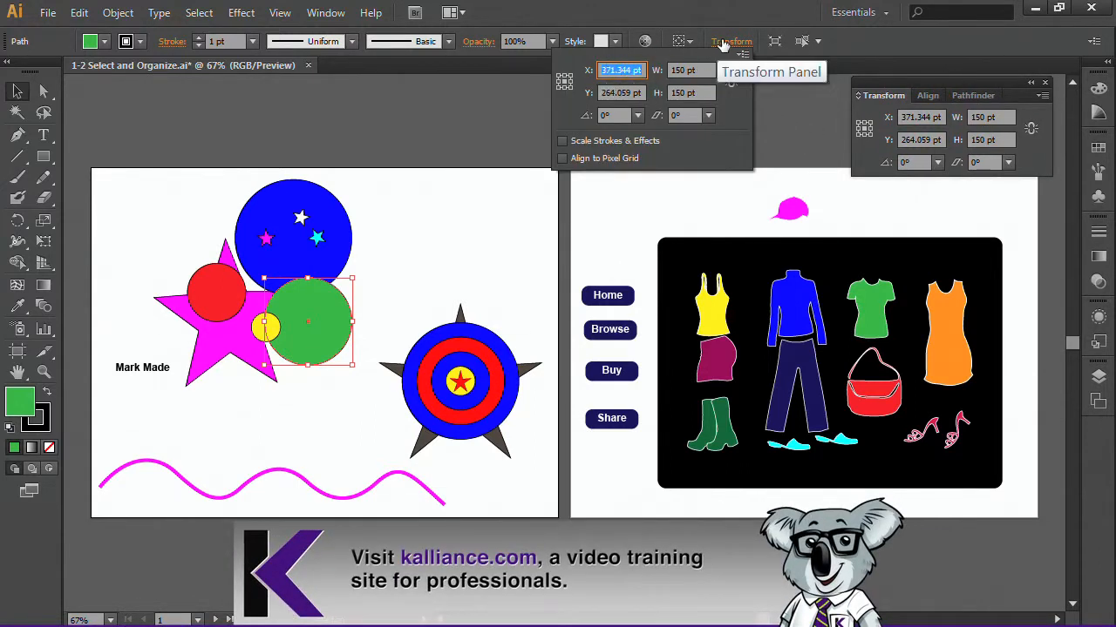
pyautogui.moveTo(666, 136)
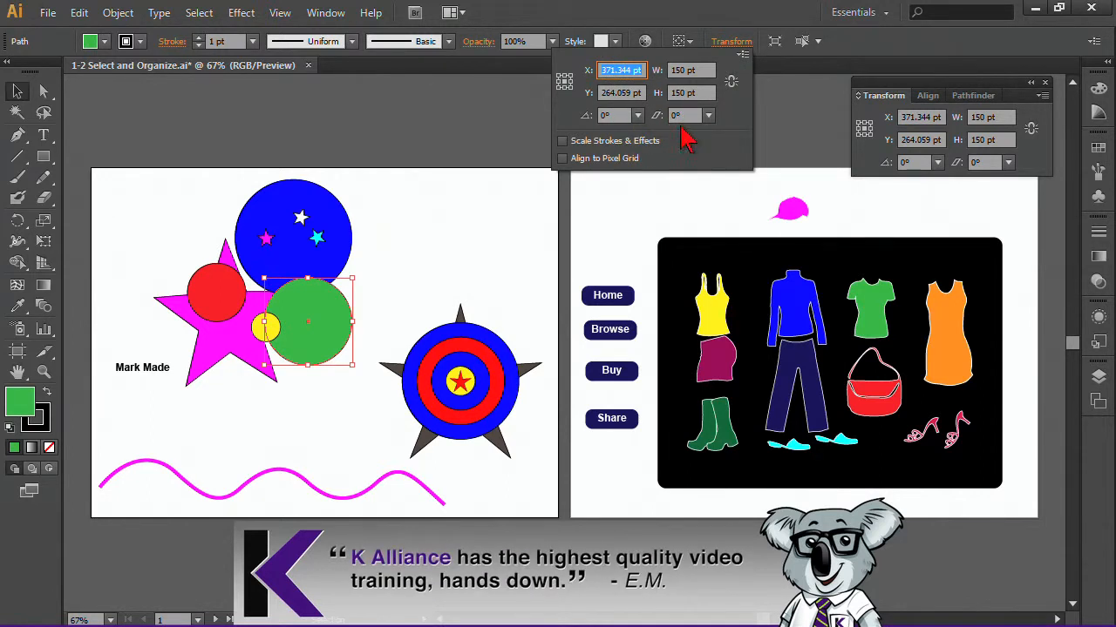
pyautogui.moveTo(728, 108)
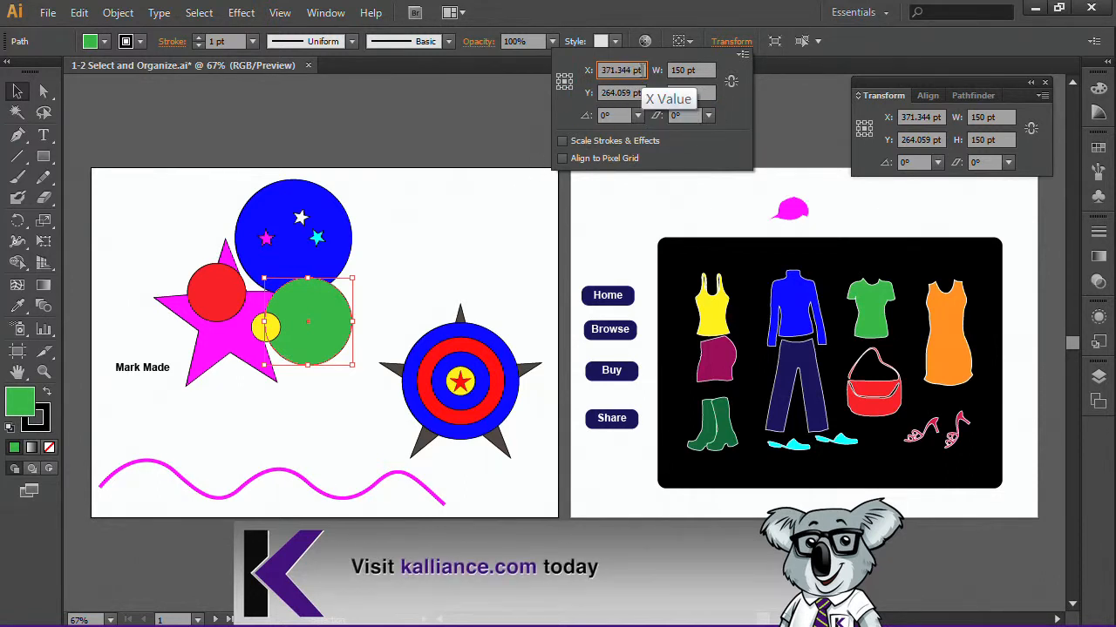
pyautogui.write('400 pt')
pyautogui.click(922, 140)
pyautogui.write('300')
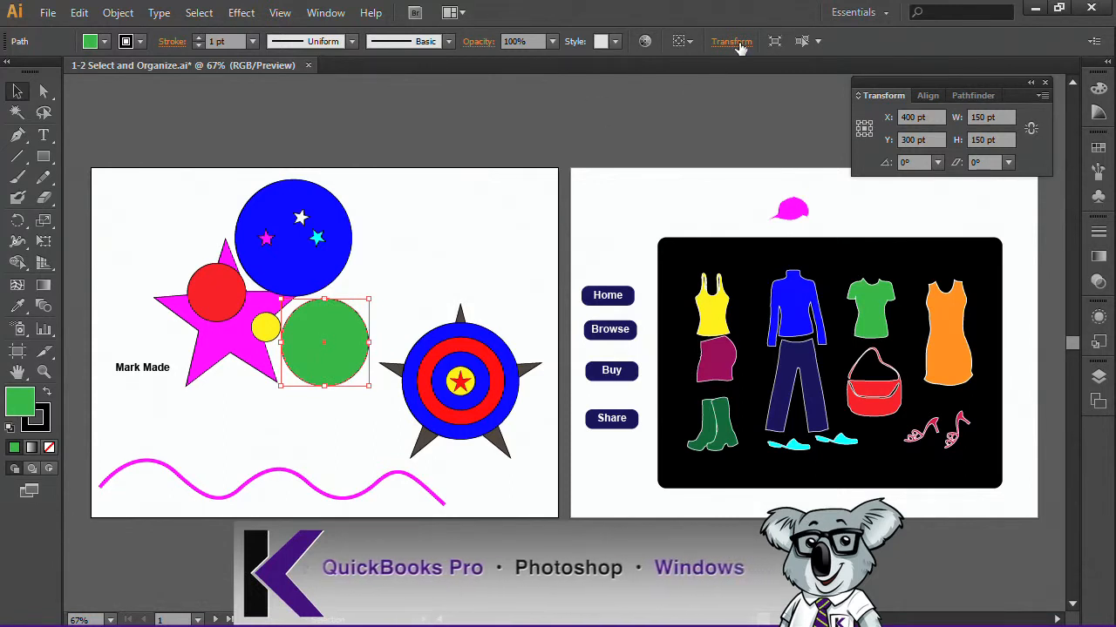
pyautogui.moveTo(868, 140)
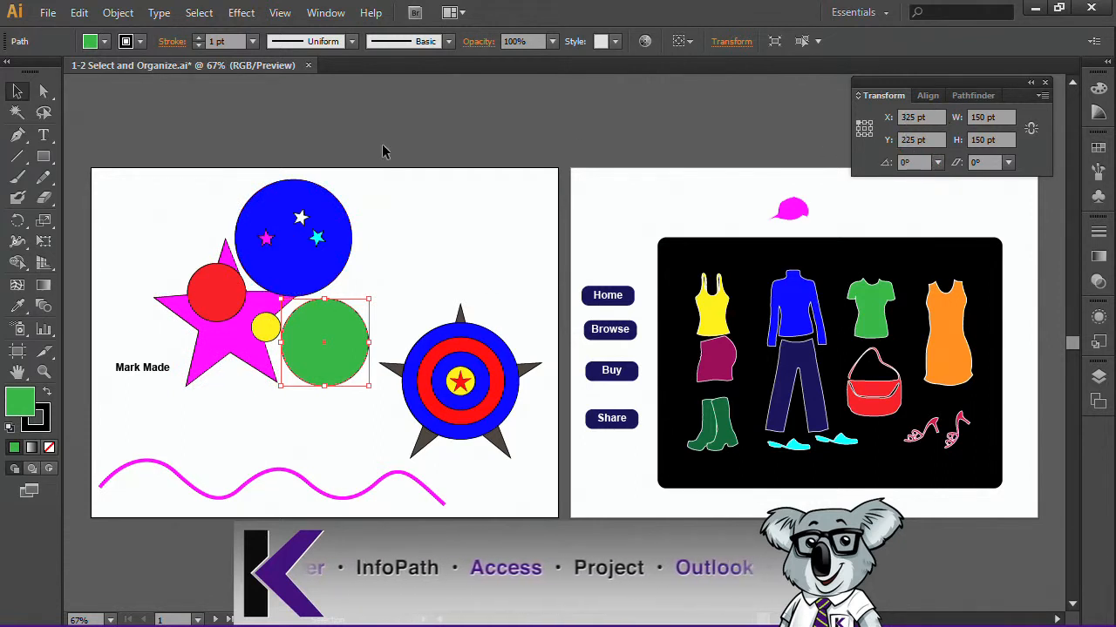
pyautogui.moveTo(168, 415)
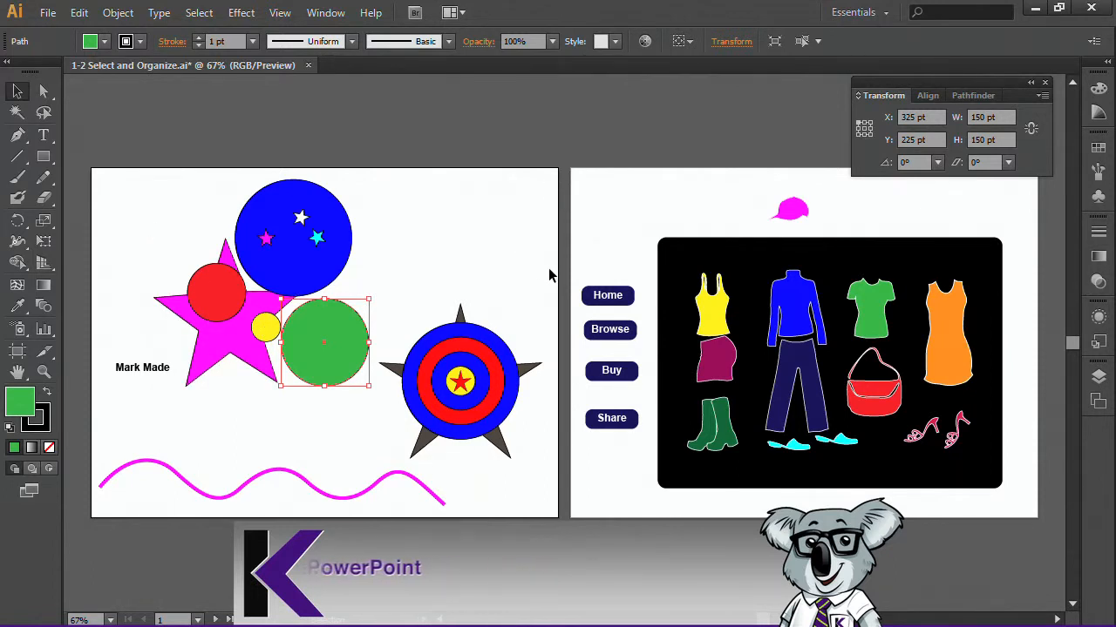
pyautogui.click(324, 12)
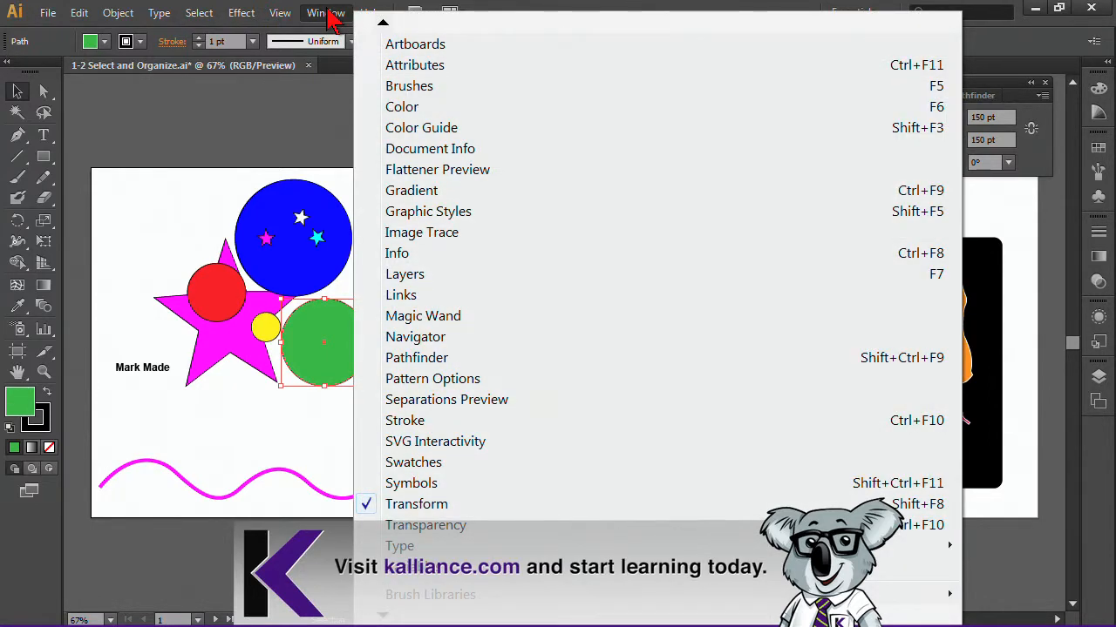
pyautogui.click(279, 12)
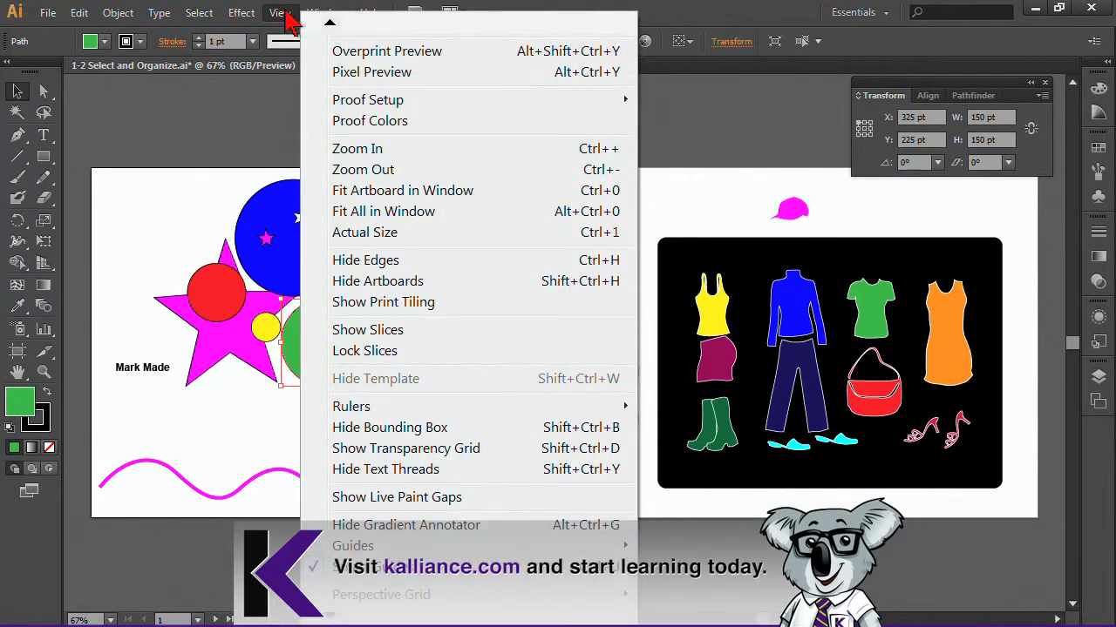
pyautogui.moveTo(352, 406)
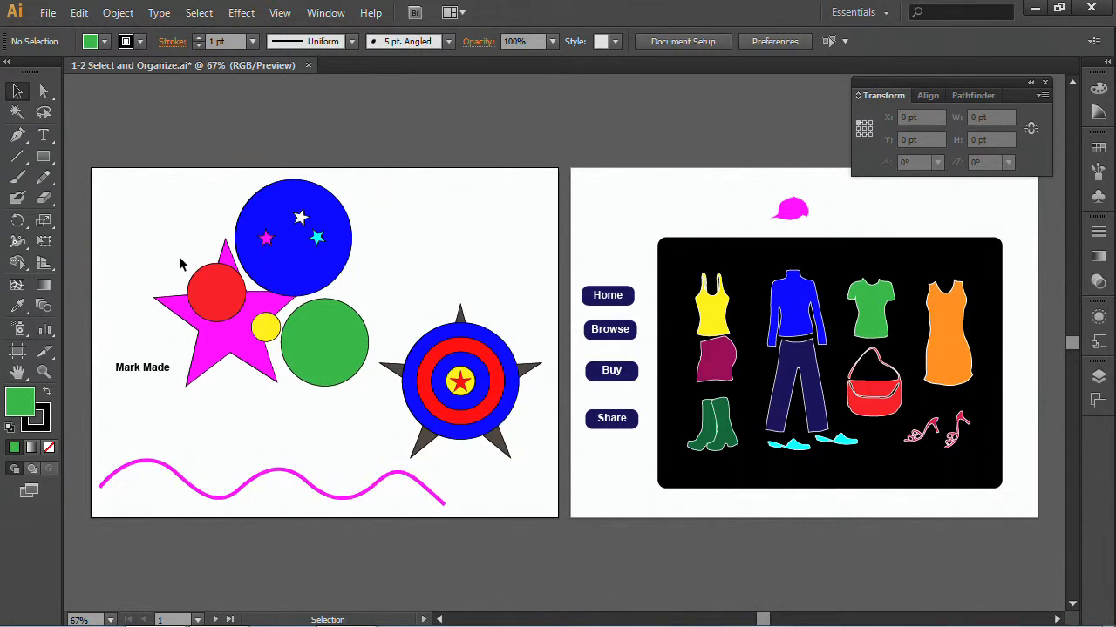
pyautogui.moveTo(844, 176)
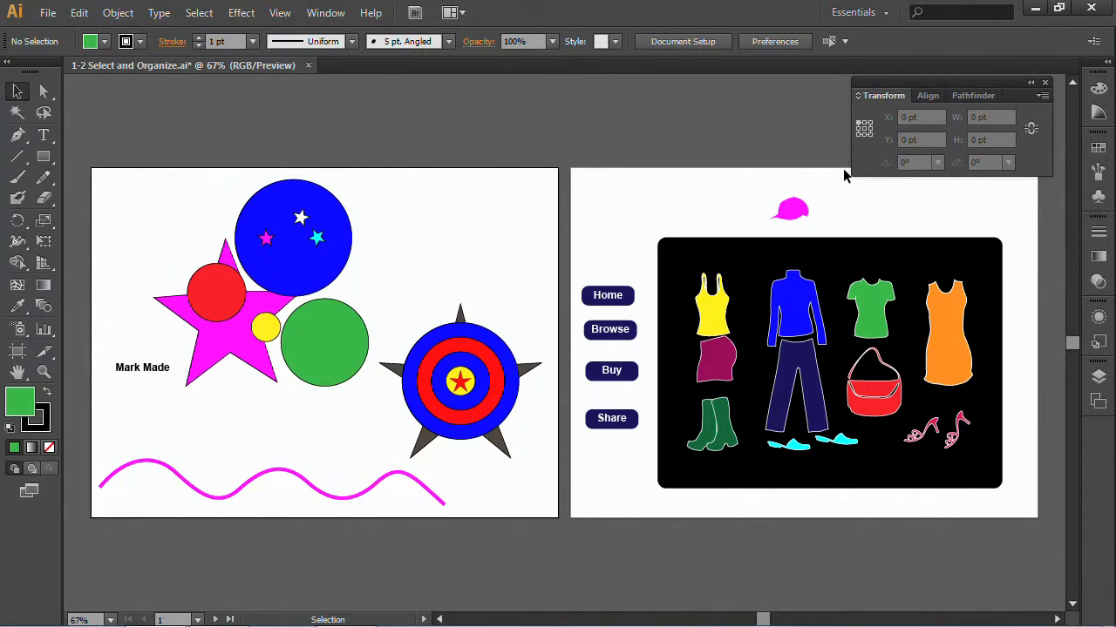
# - Nudge the green circle's X position by +1in, then adjust it back and forth by dragging
pyautogui.click(324, 342)
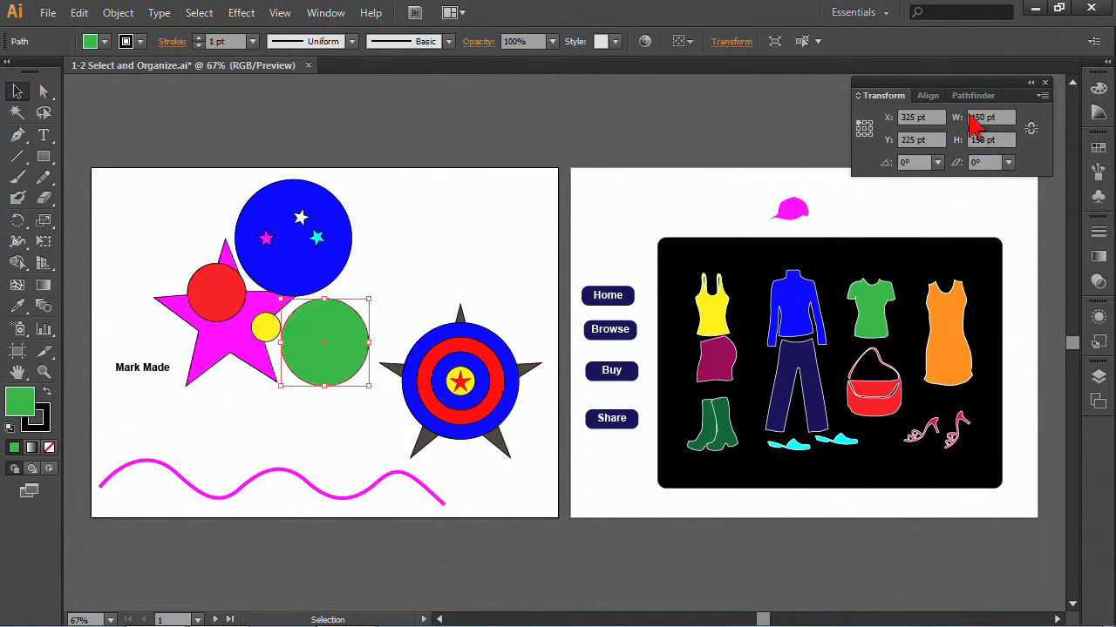
pyautogui.click(915, 116)
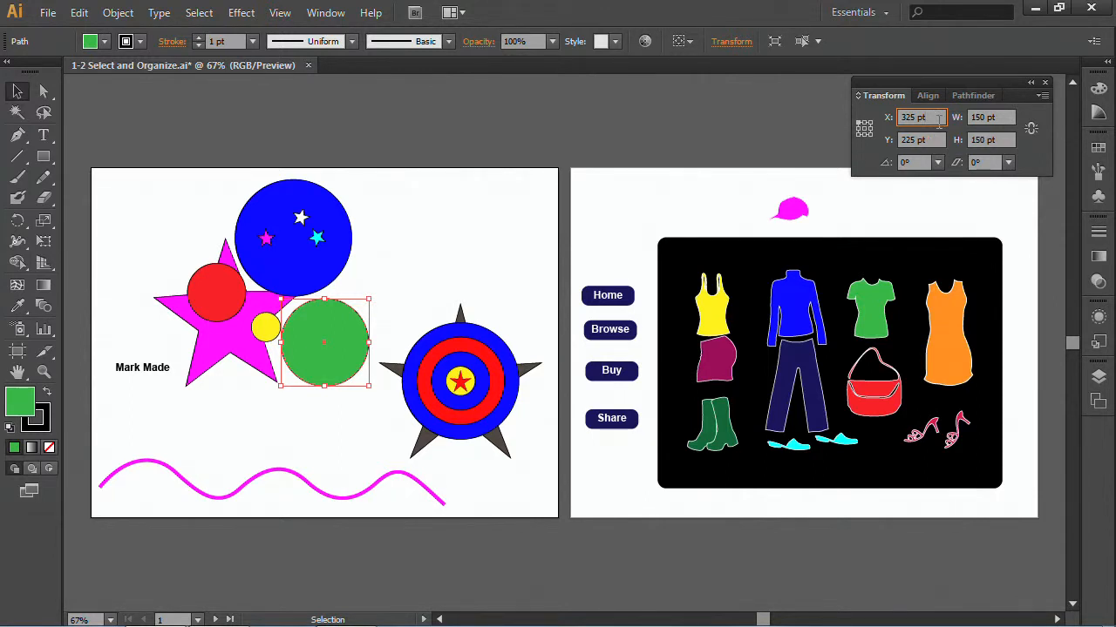
pyautogui.write('+1in')
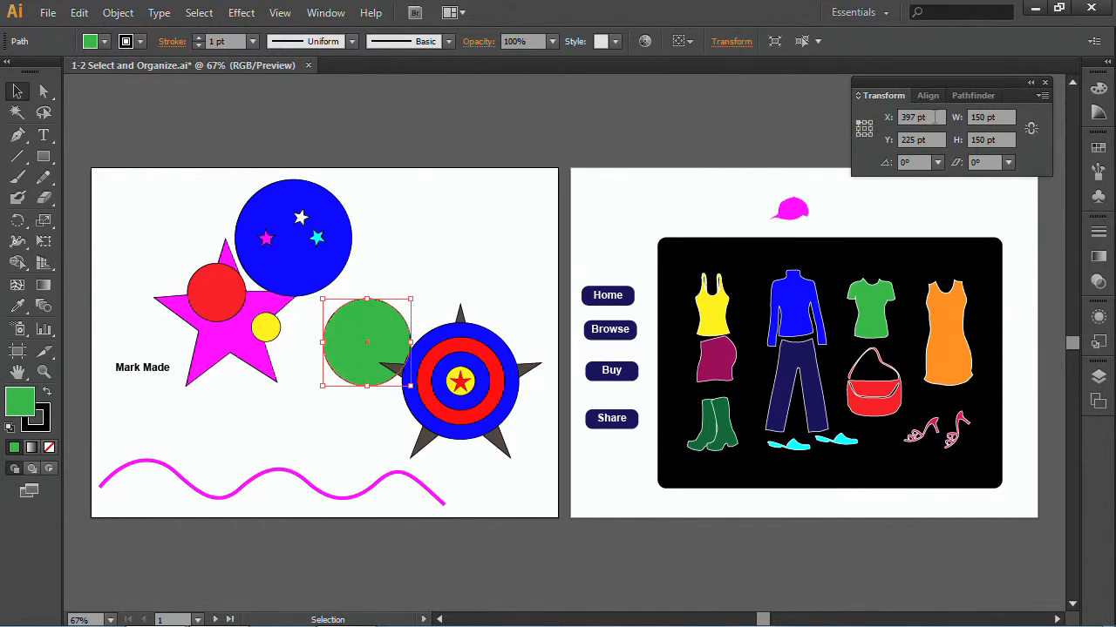
pyautogui.click(915, 117)
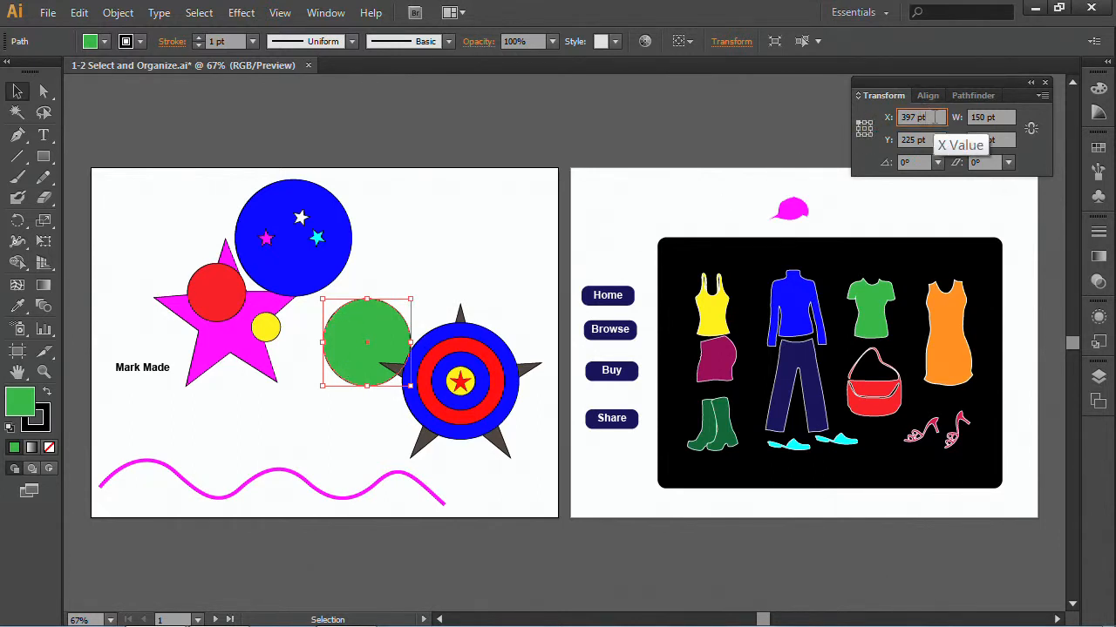
pyautogui.moveTo(366, 340); pyautogui.dragTo(251, 341)
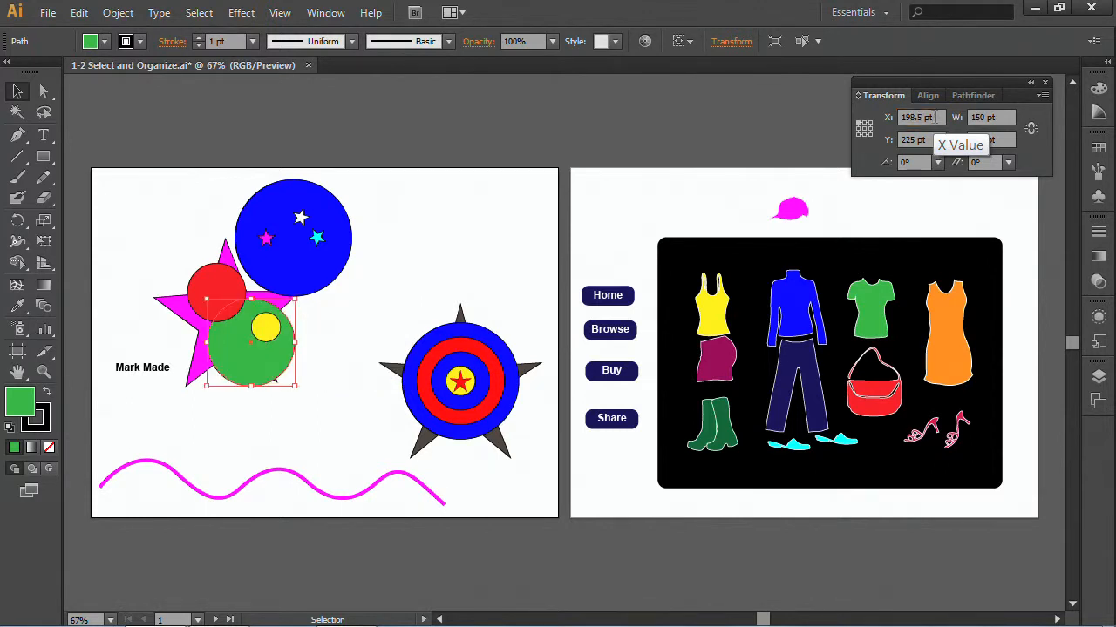
pyautogui.click(915, 117)
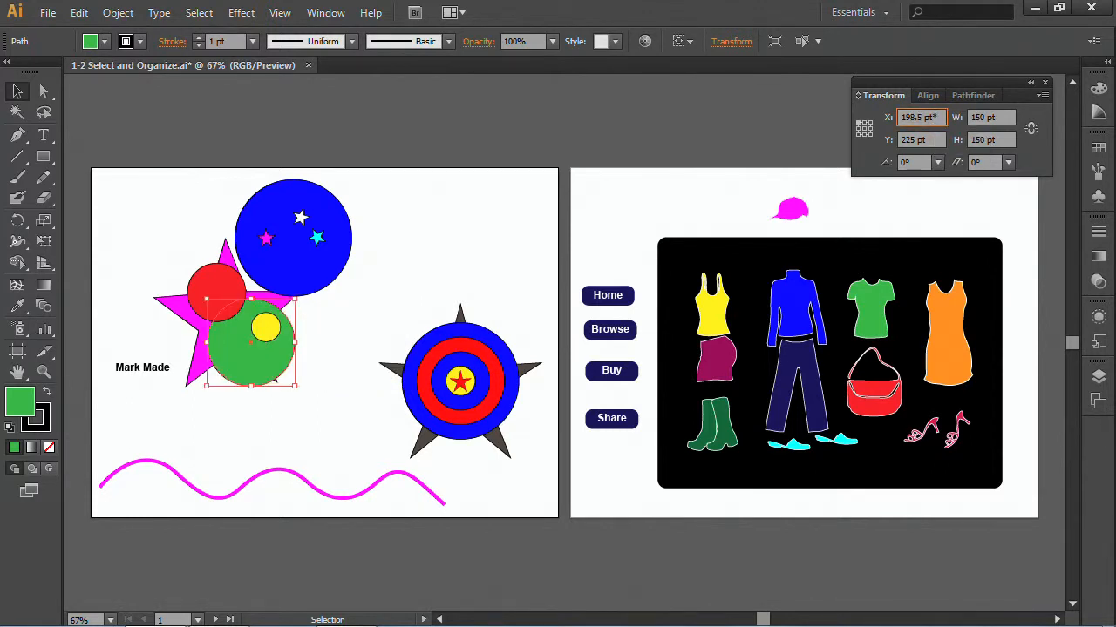
pyautogui.moveTo(265, 340); pyautogui.dragTo(366, 340)
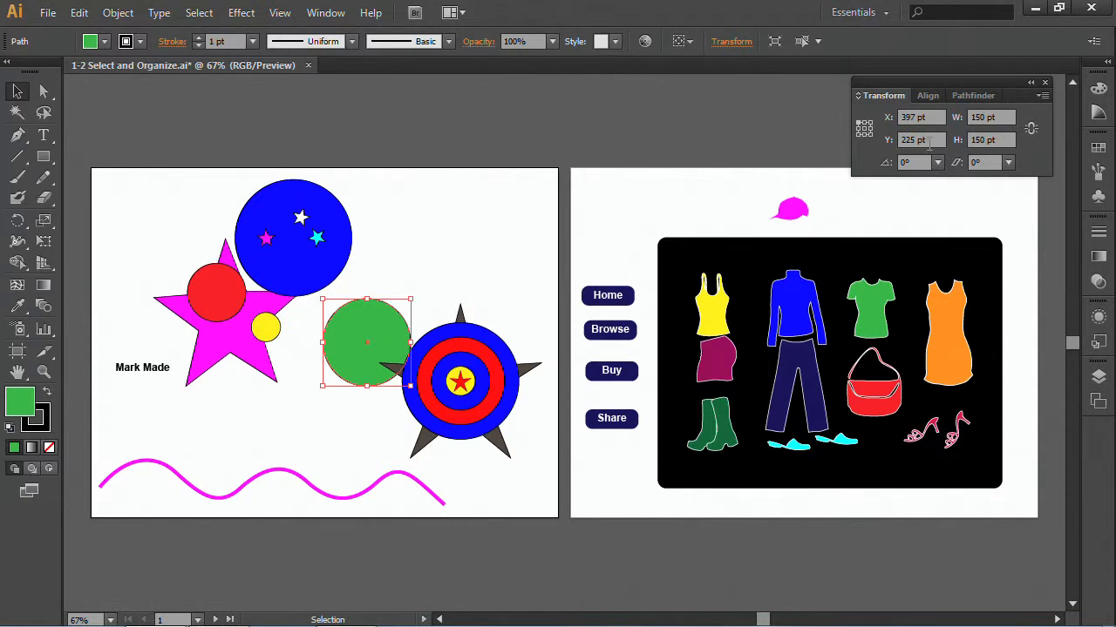
pyautogui.moveTo(394, 263)
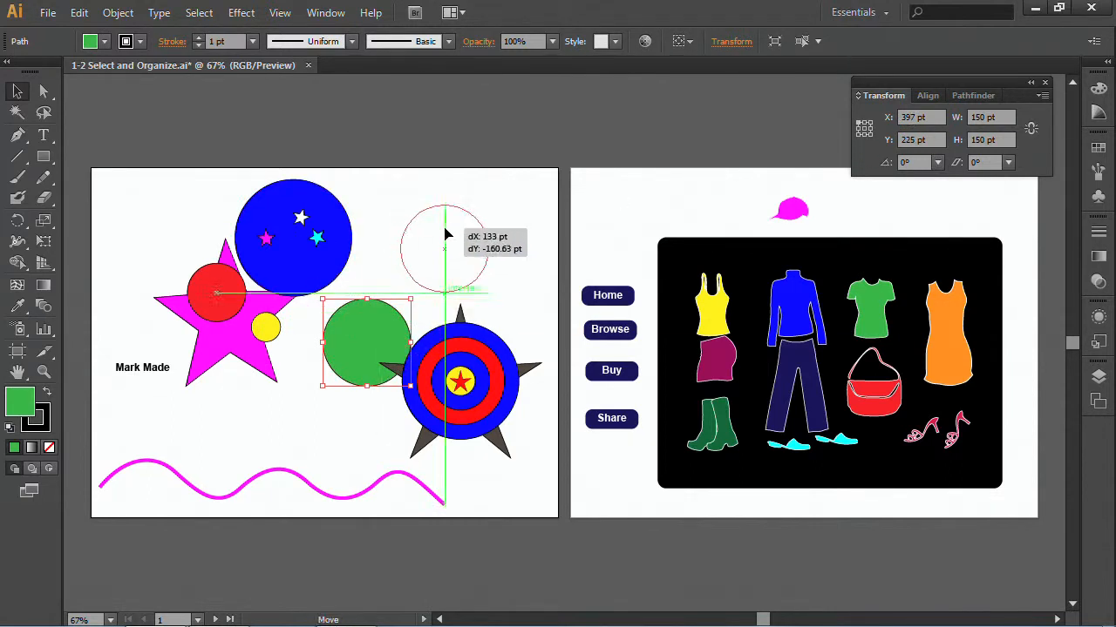
# - Drag the green circle up beside the blue circle, snapping with Smart Guides
pyautogui.moveTo(366, 340); pyautogui.dragTo(444, 247)
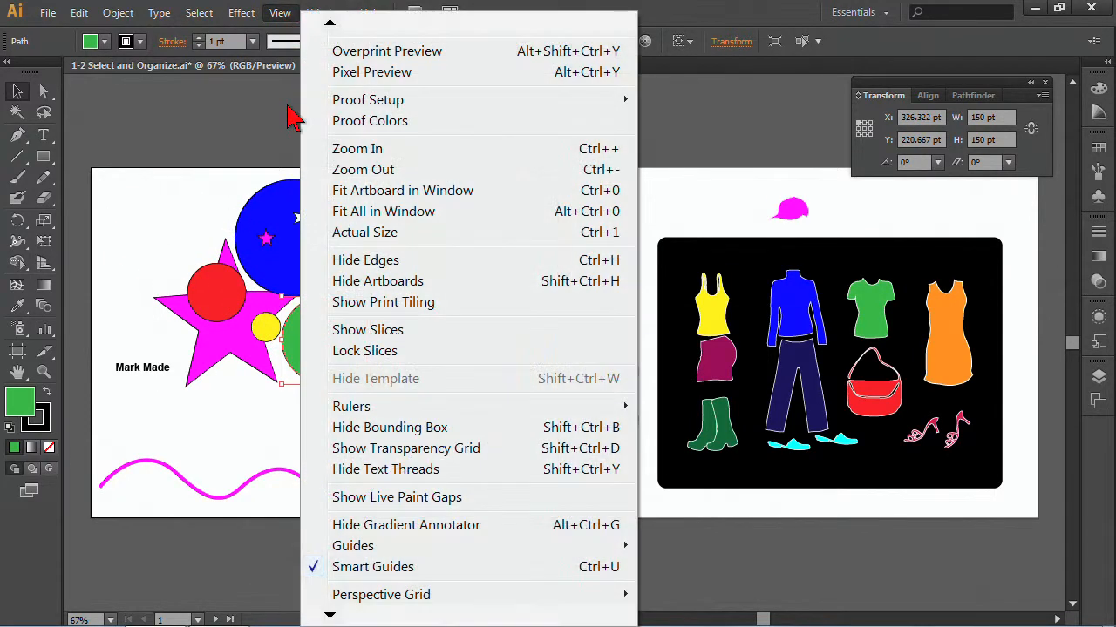
pyautogui.moveTo(335, 575)
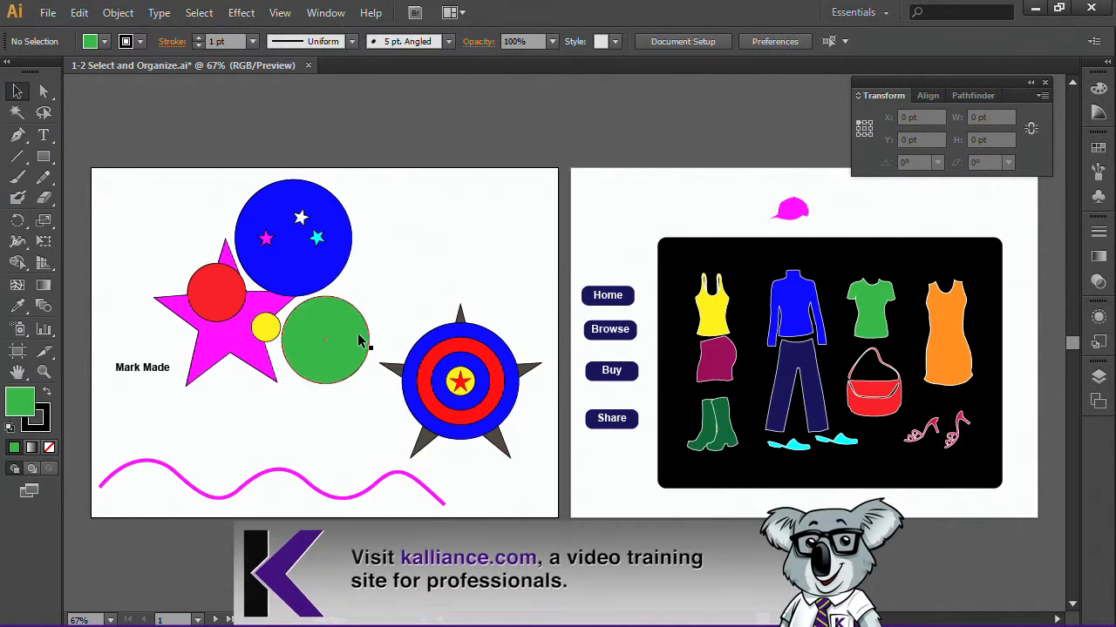
# - Revert the document to its saved version, discarding current changes
pyautogui.click(49, 12)
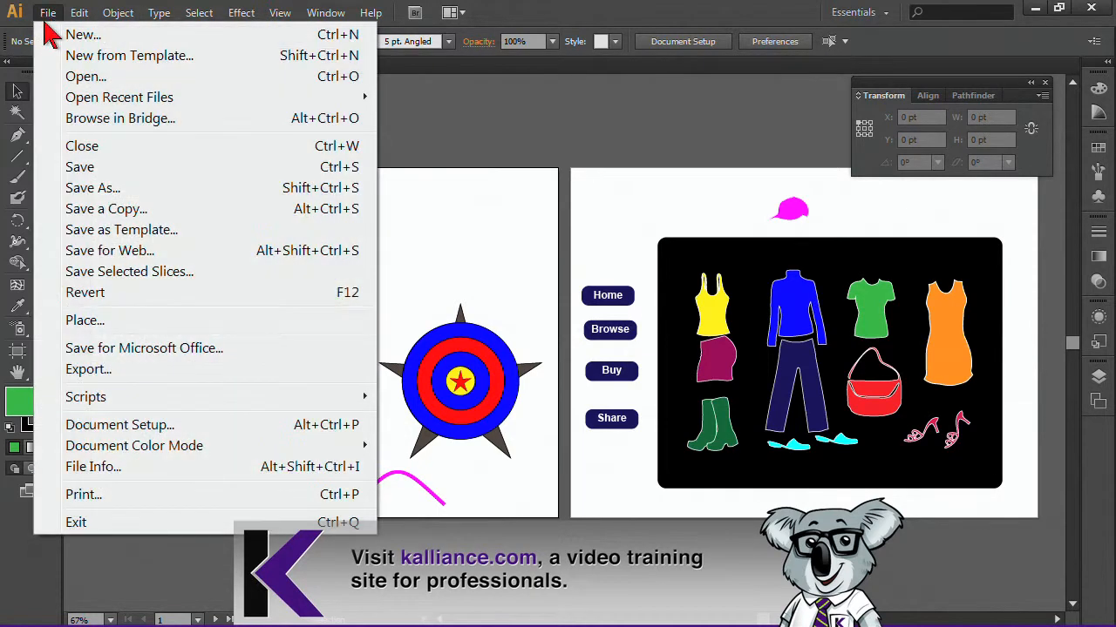
pyautogui.click(85, 293)
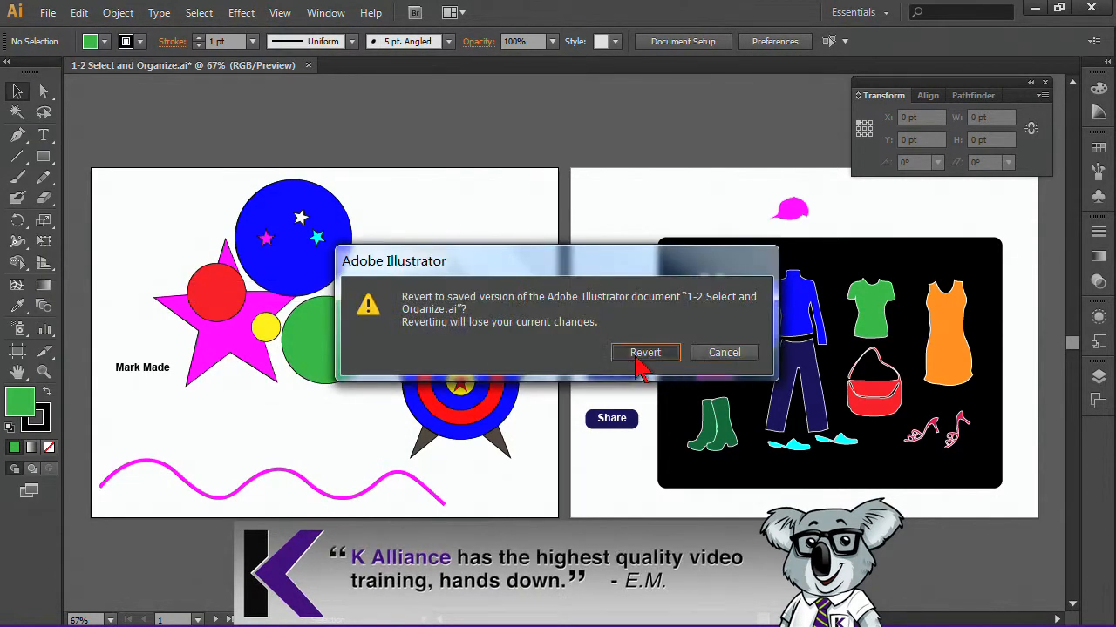
pyautogui.click(645, 352)
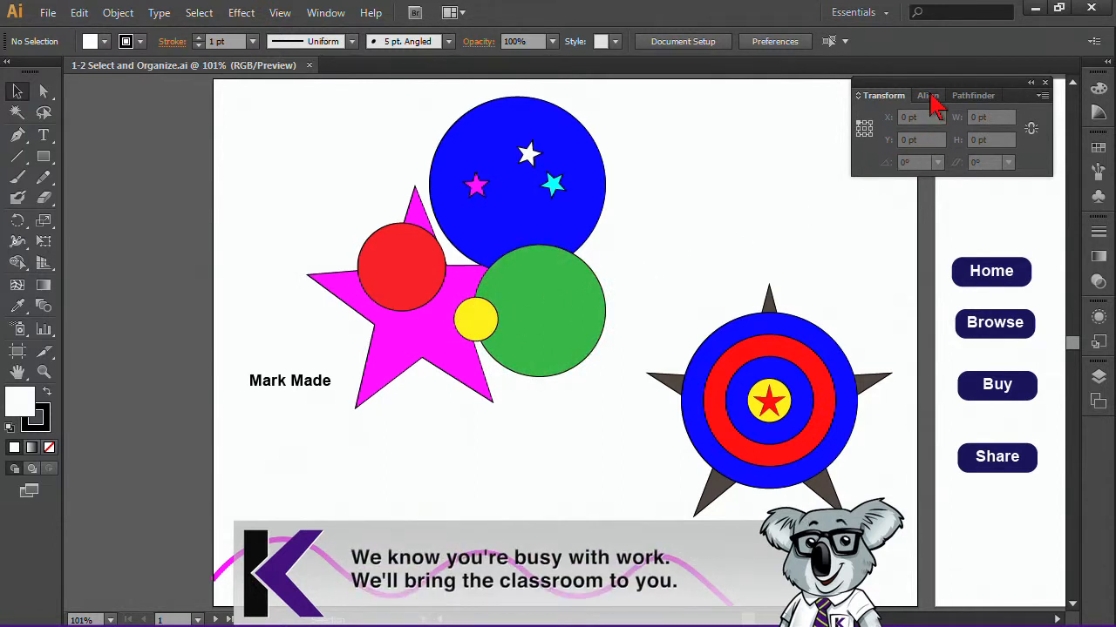
# - Select the four circles and reveal the full Align panel options
pyautogui.click(928, 94)
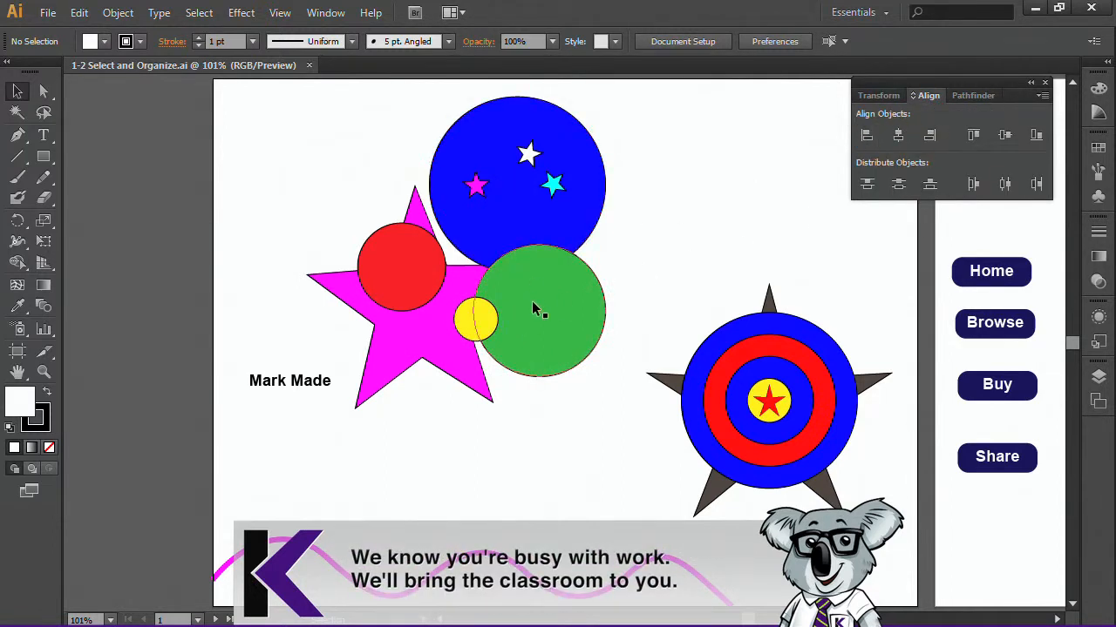
pyautogui.click(400, 265)
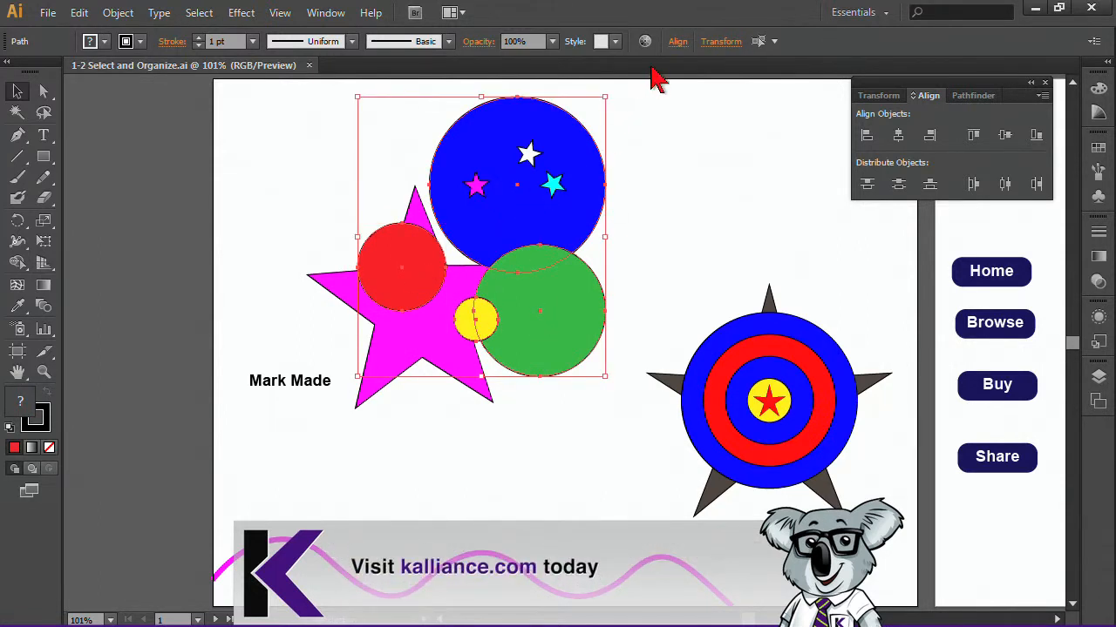
pyautogui.moveTo(677, 42)
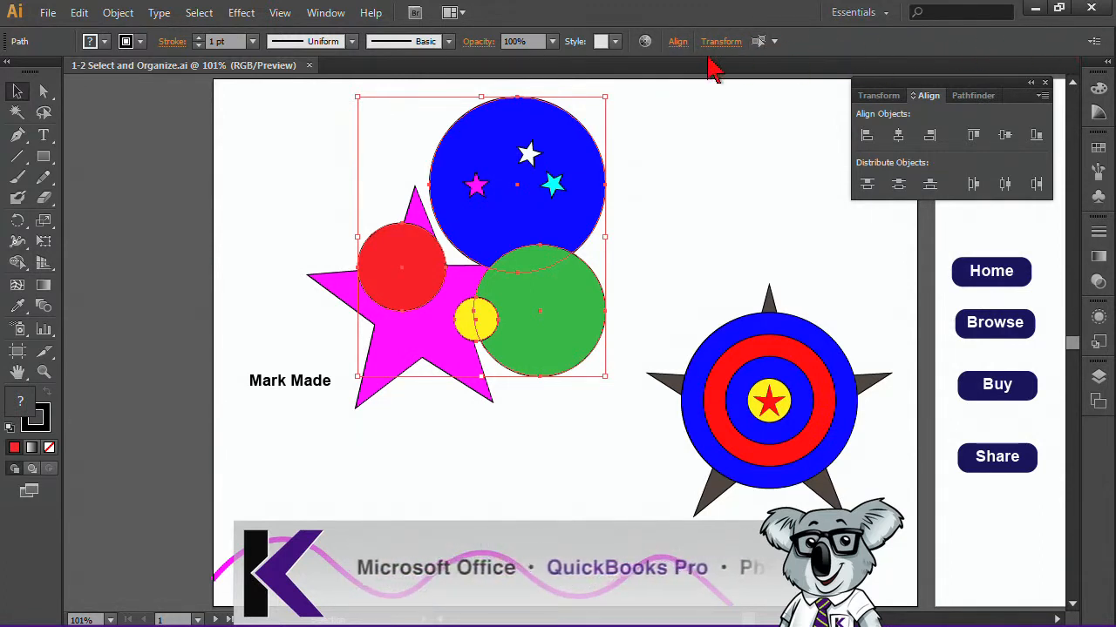
pyautogui.click(676, 42)
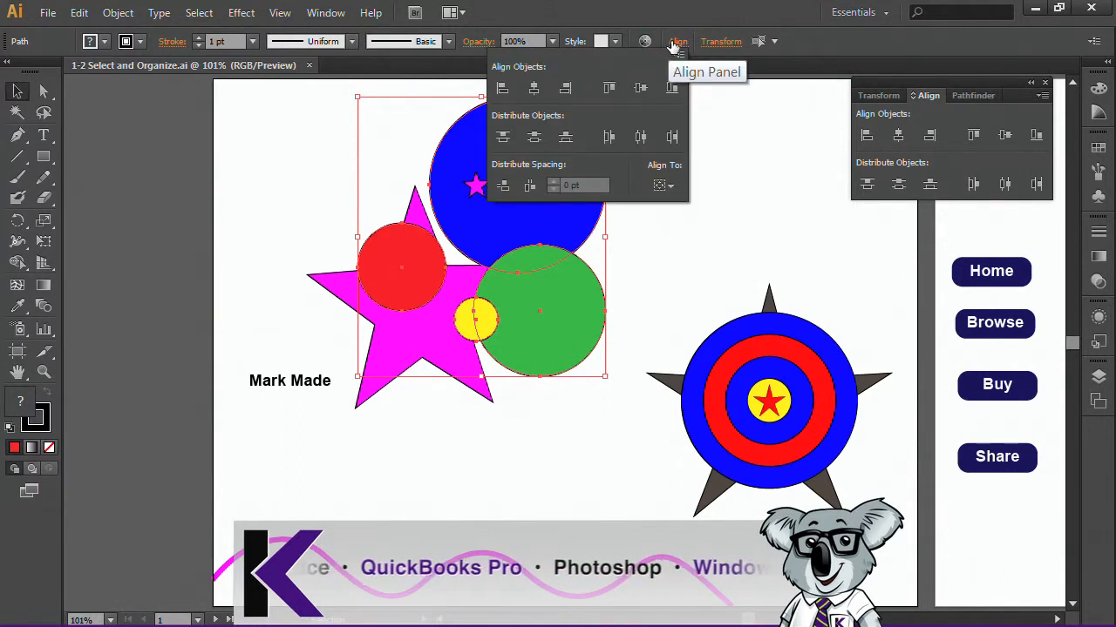
pyautogui.moveTo(241, 12)
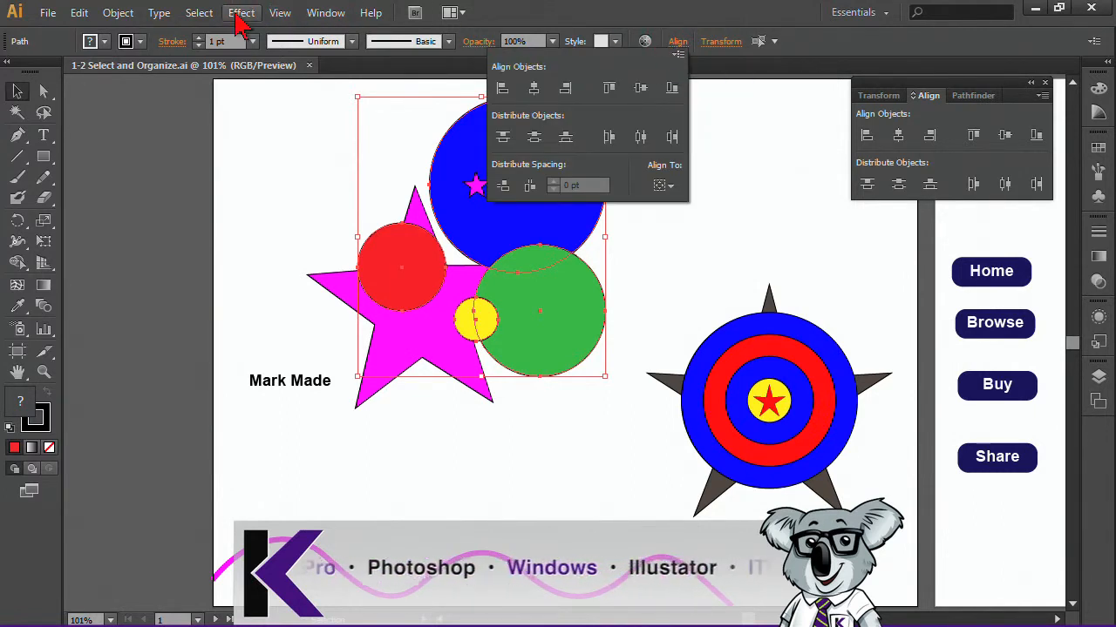
pyautogui.click(324, 12)
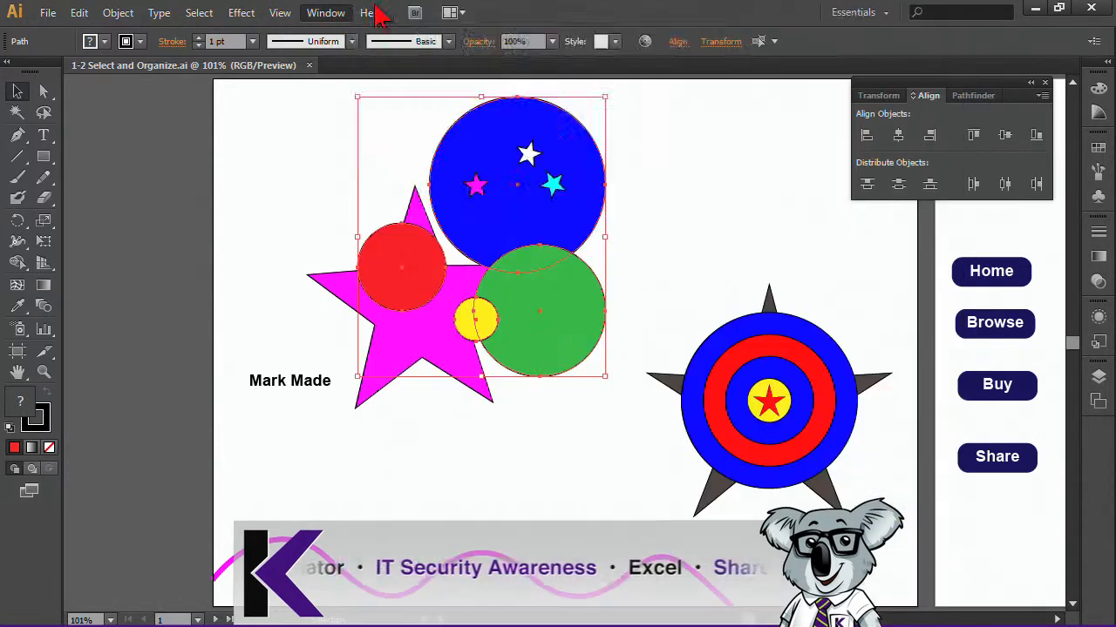
pyautogui.moveTo(963, 125)
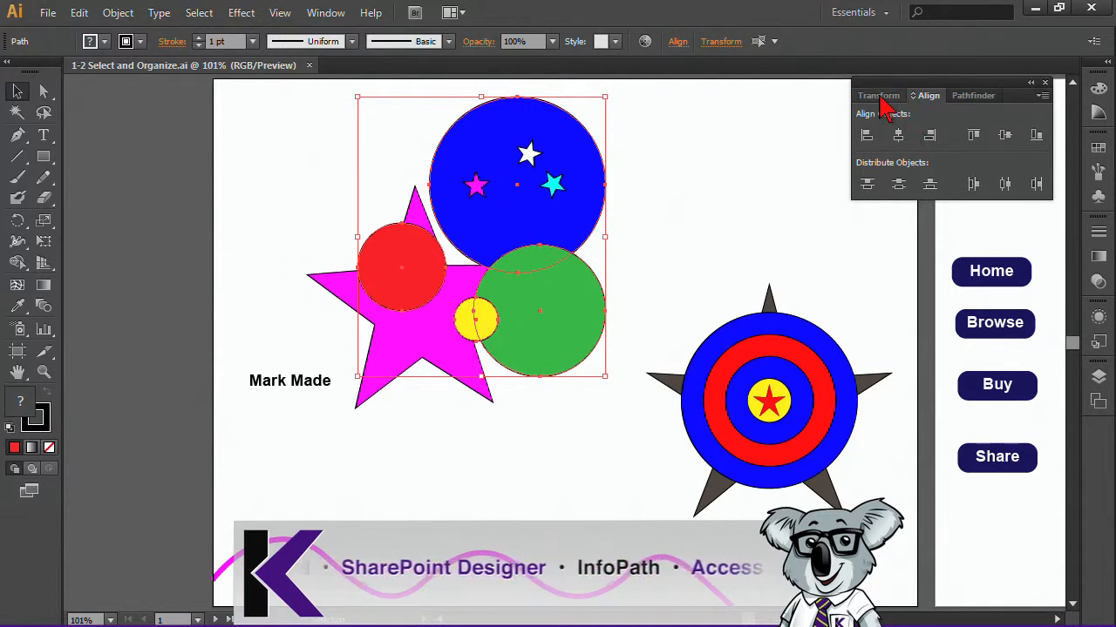
pyautogui.click(1043, 96)
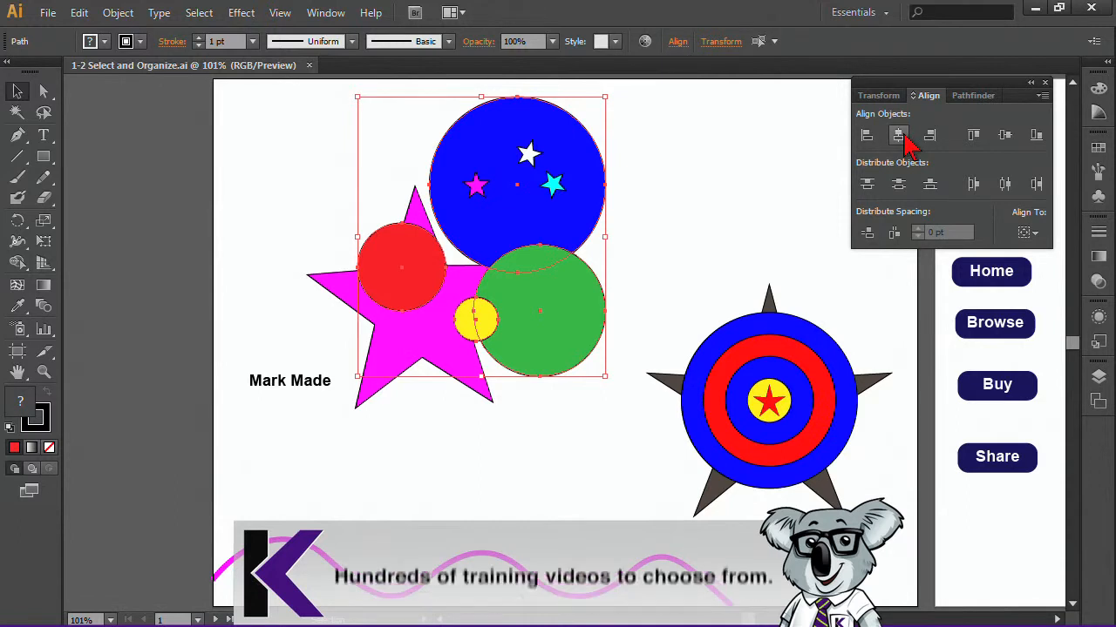
pyautogui.moveTo(897, 136)
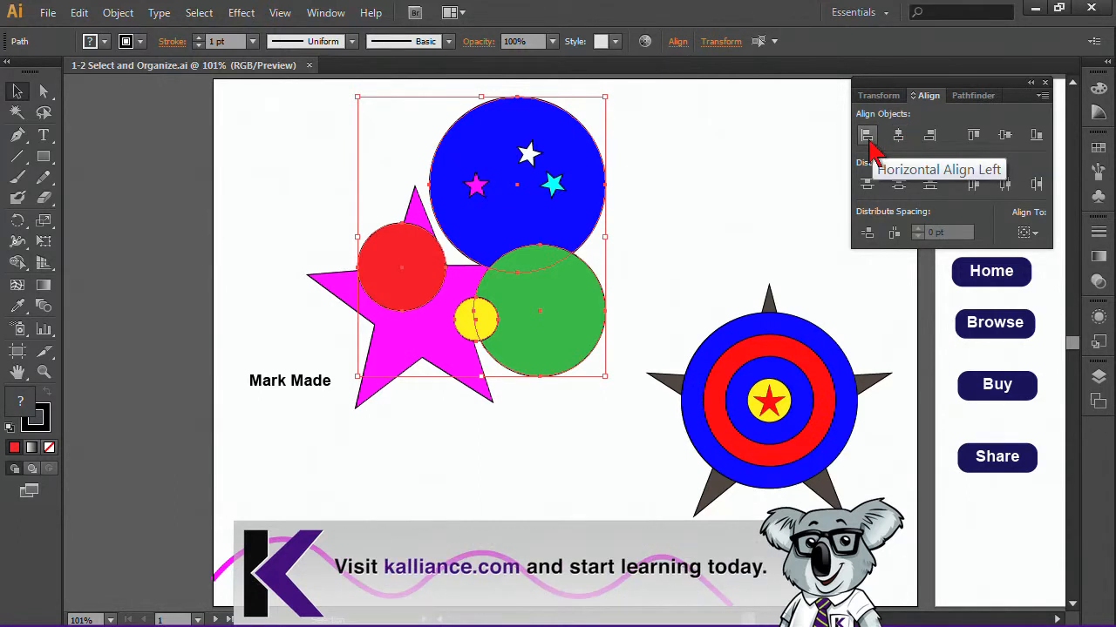
# - Align the circles' horizontal and vertical centres to stack them into a concentric target
pyautogui.click(898, 136)
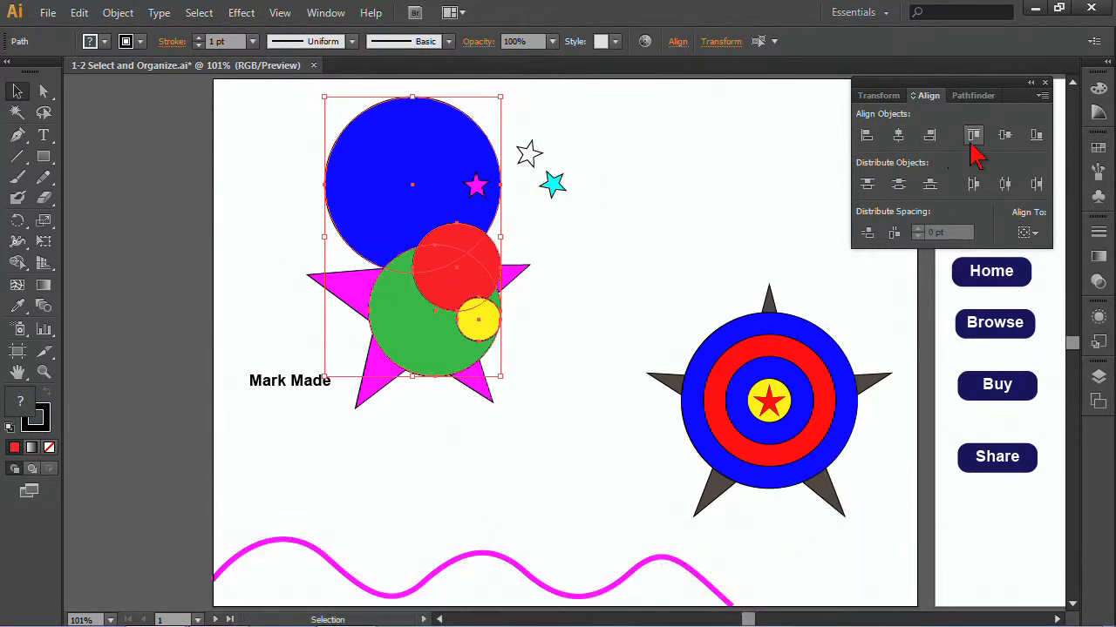
pyautogui.click(972, 136)
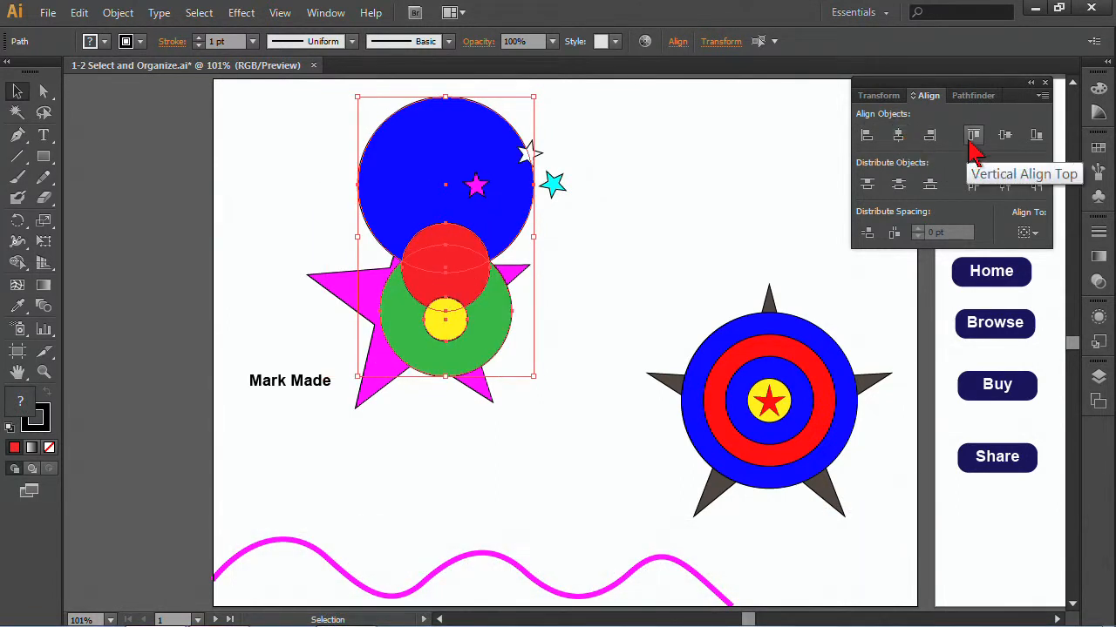
pyautogui.click(1004, 136)
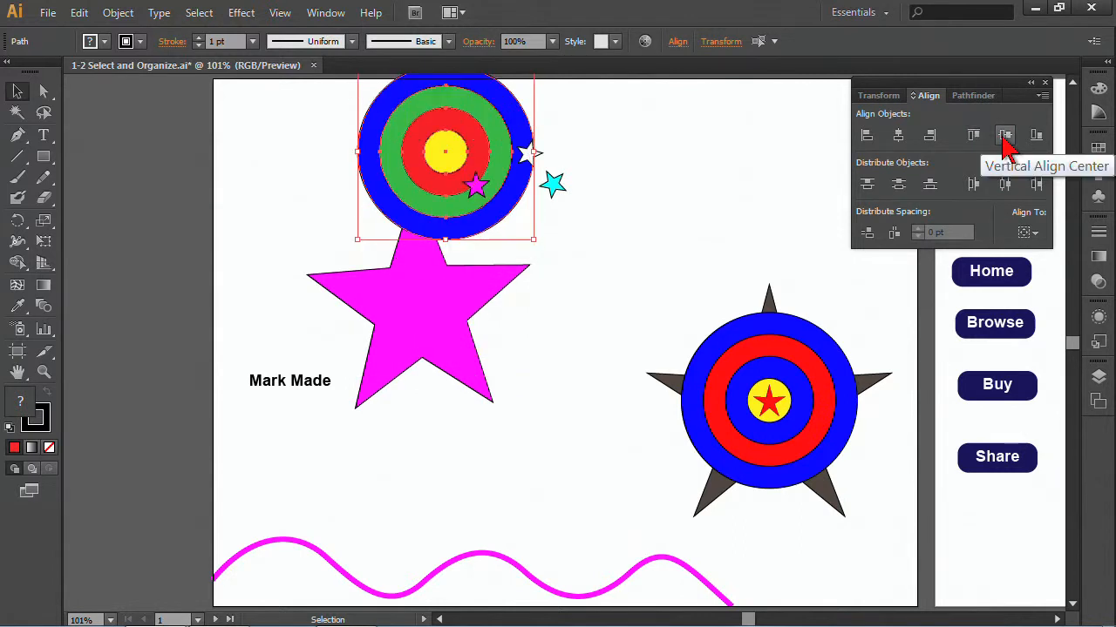
pyautogui.click(1004, 136)
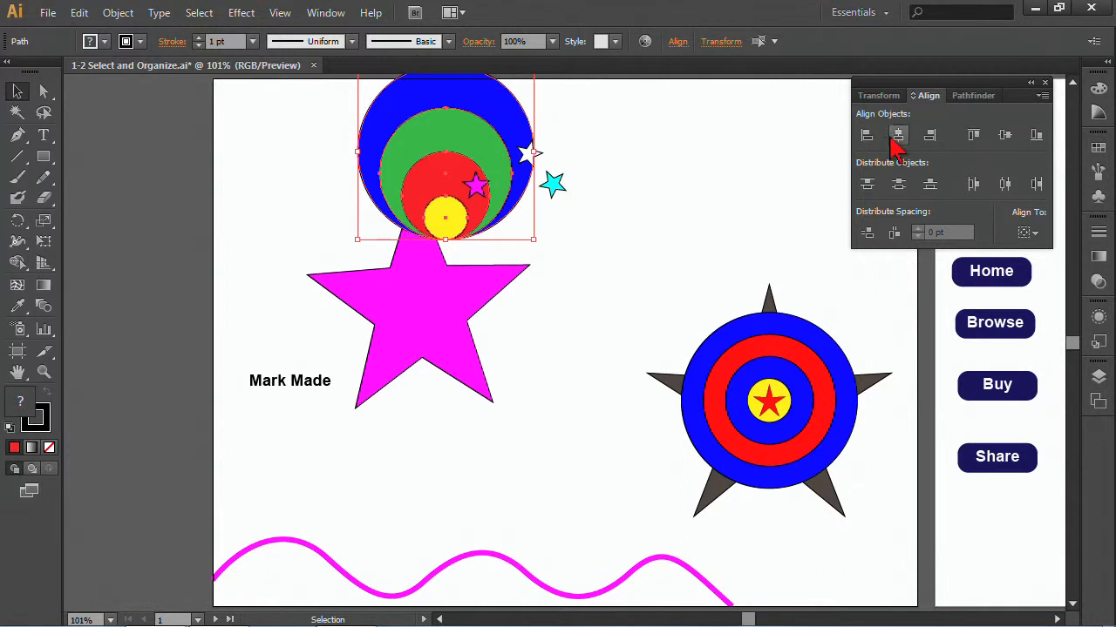
pyautogui.click(898, 136)
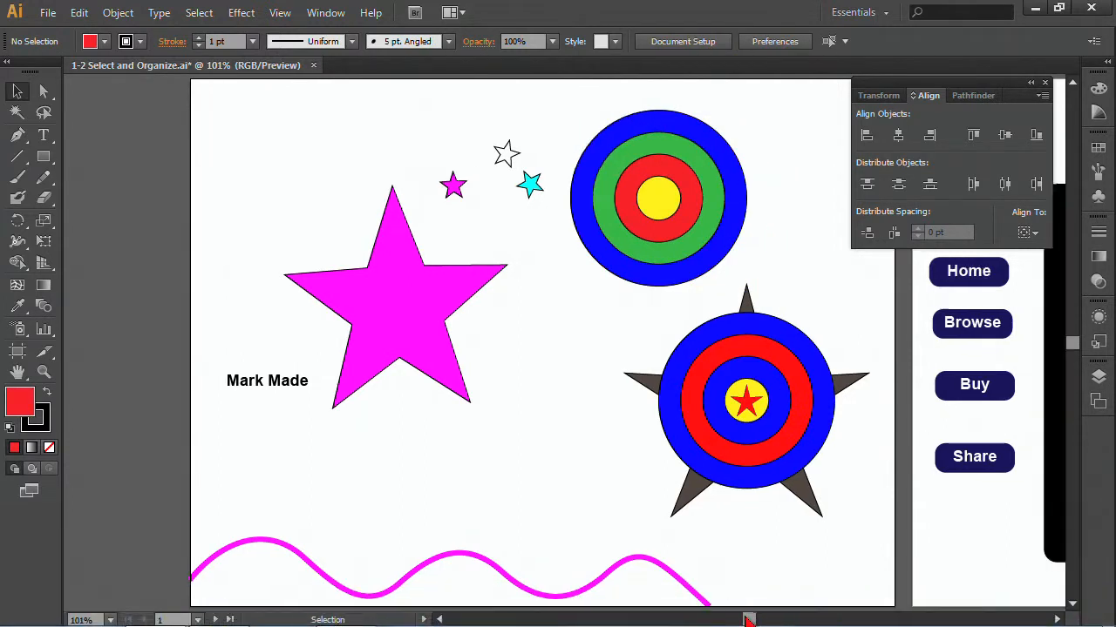
# - Select the Home, Browse, Buy and Share buttons and align their horizontal centres
pyautogui.hscroll(3)
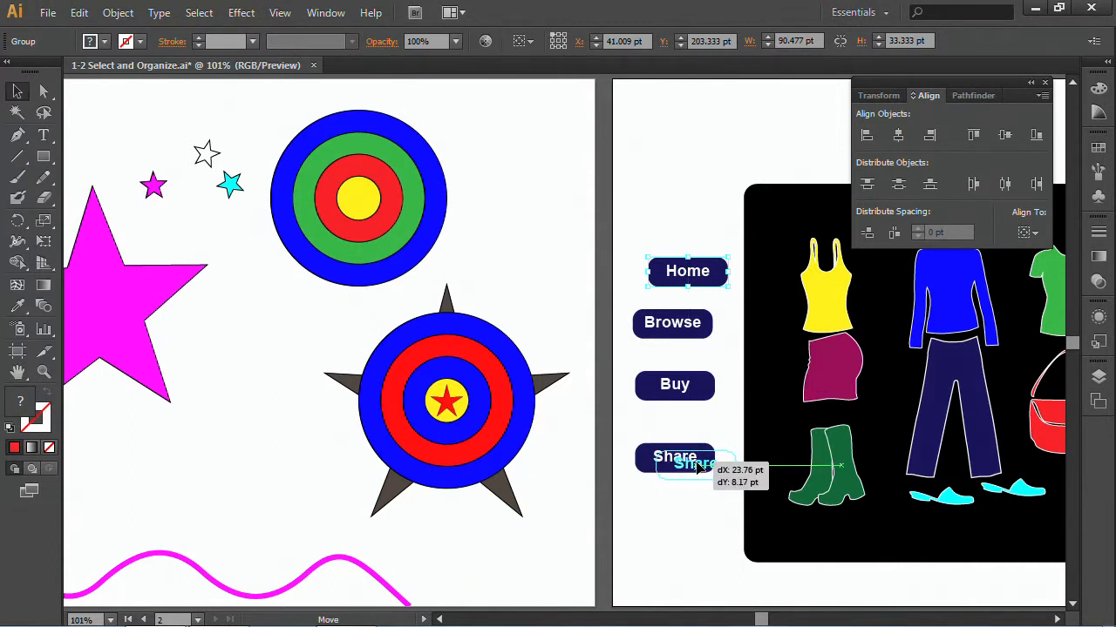
pyautogui.moveTo(694, 462); pyautogui.dragTo(698, 463)
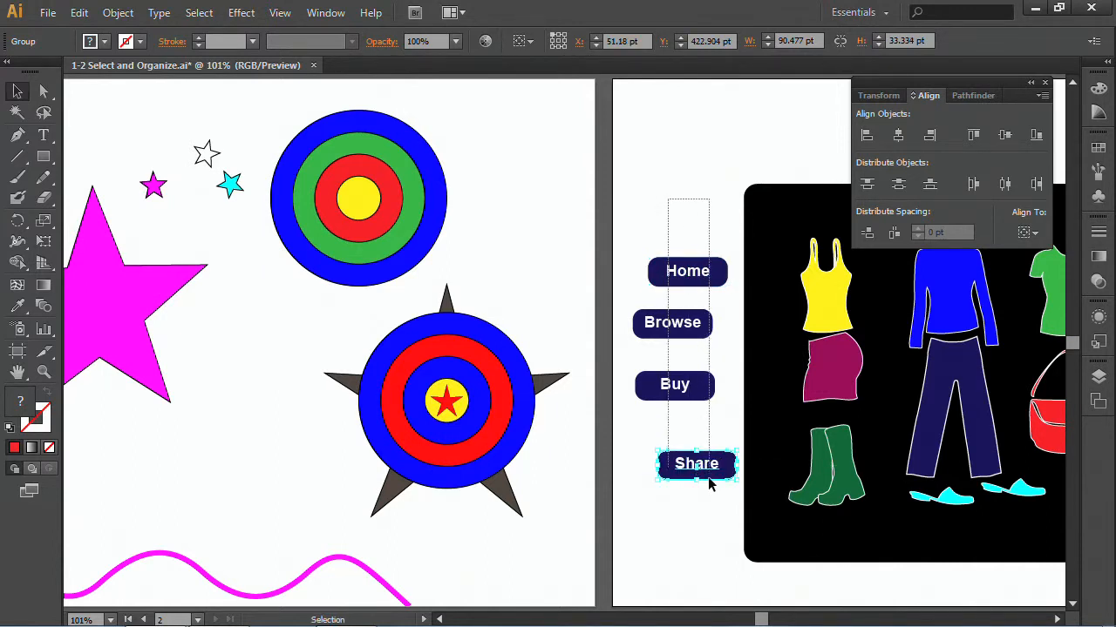
pyautogui.click(866, 135)
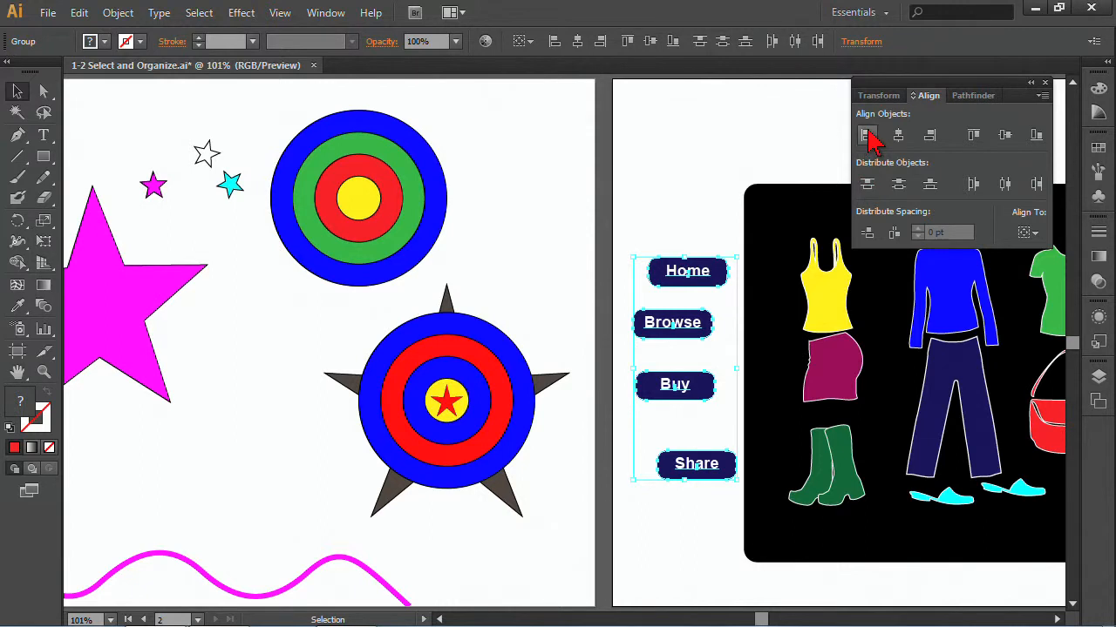
pyautogui.moveTo(868, 136)
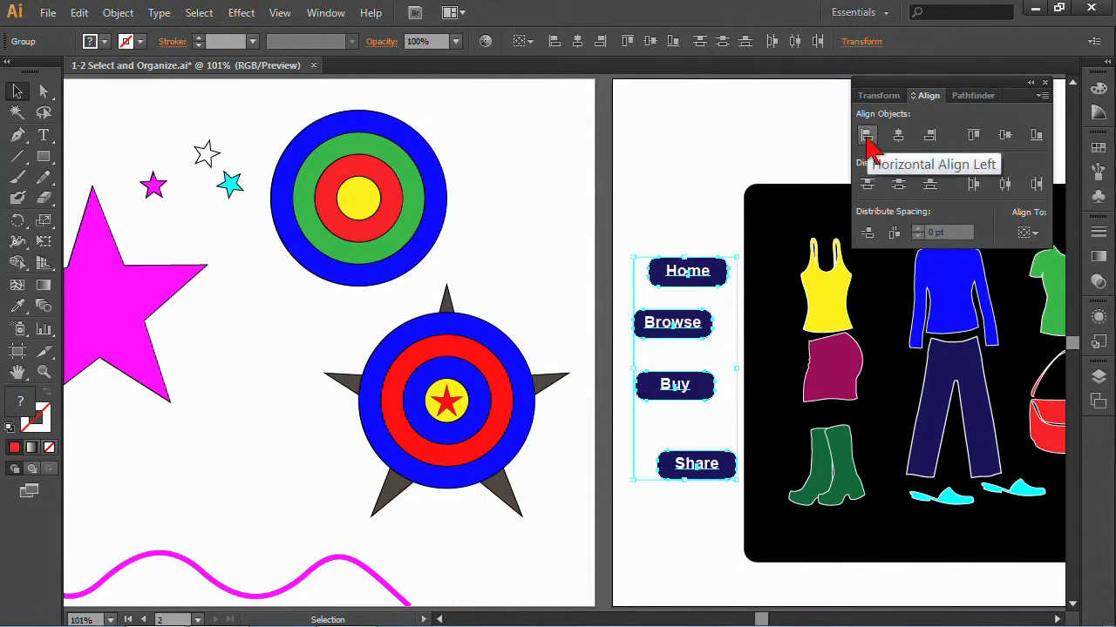
pyautogui.click(866, 134)
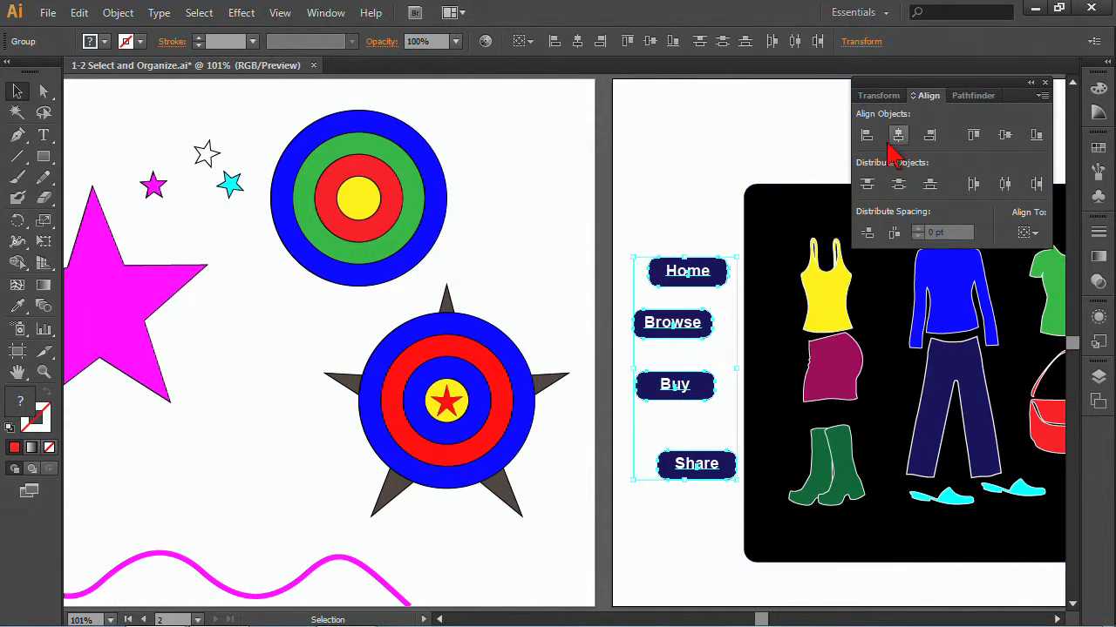
pyautogui.click(1027, 233)
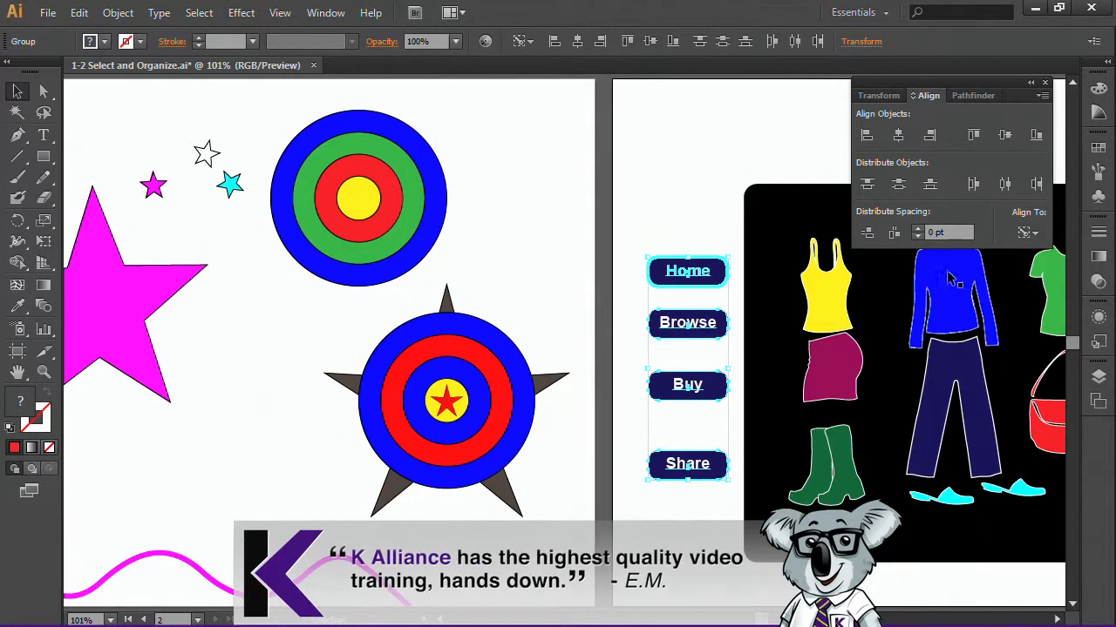
# - Set Align To to Key Object and distribute the buttons' vertical centres evenly, using Browse as reference
pyautogui.click(1025, 232)
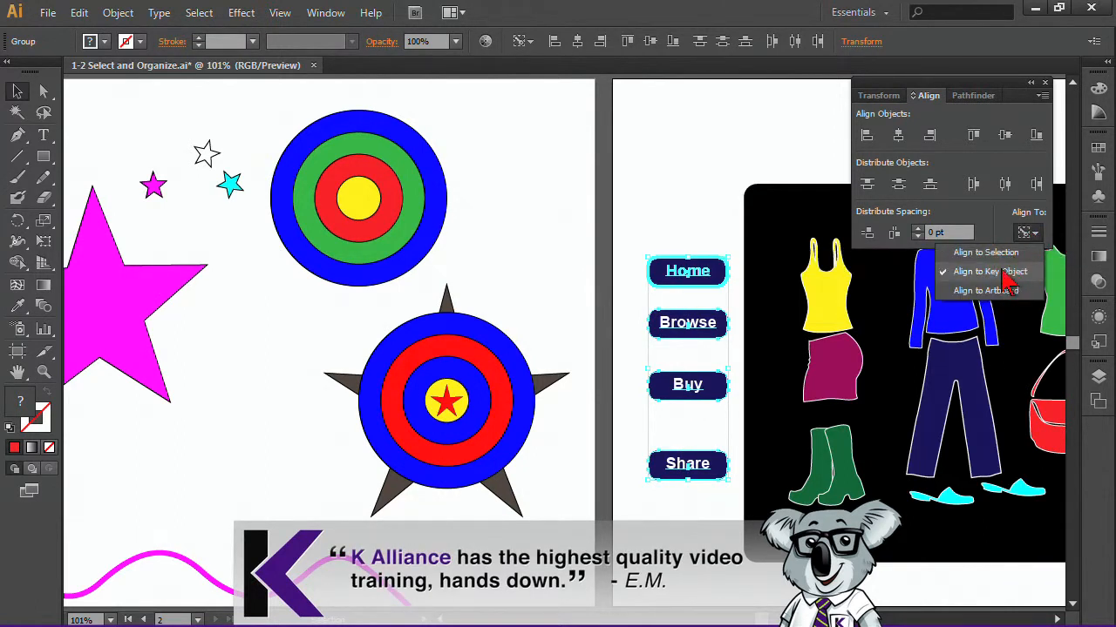
pyautogui.click(990, 272)
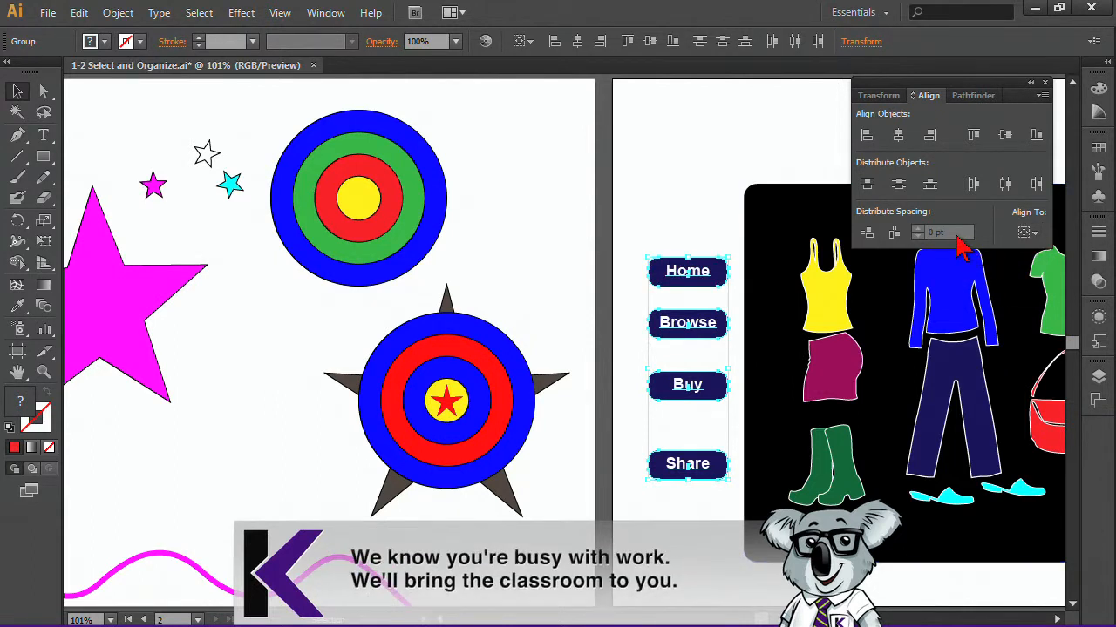
pyautogui.moveTo(868, 185)
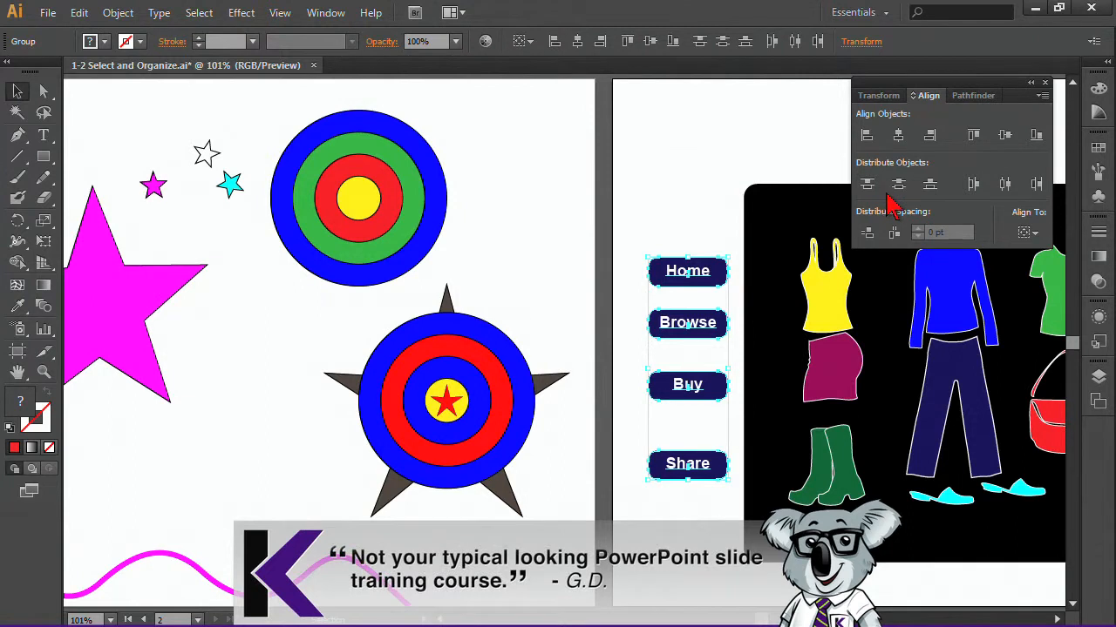
pyautogui.moveTo(740, 265)
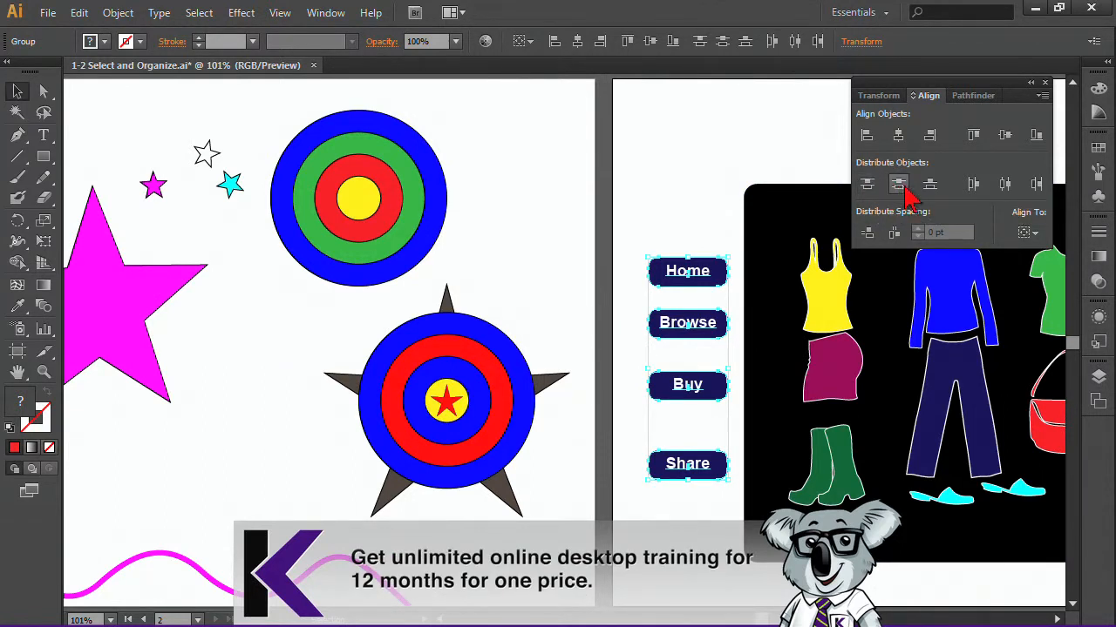
pyautogui.click(898, 185)
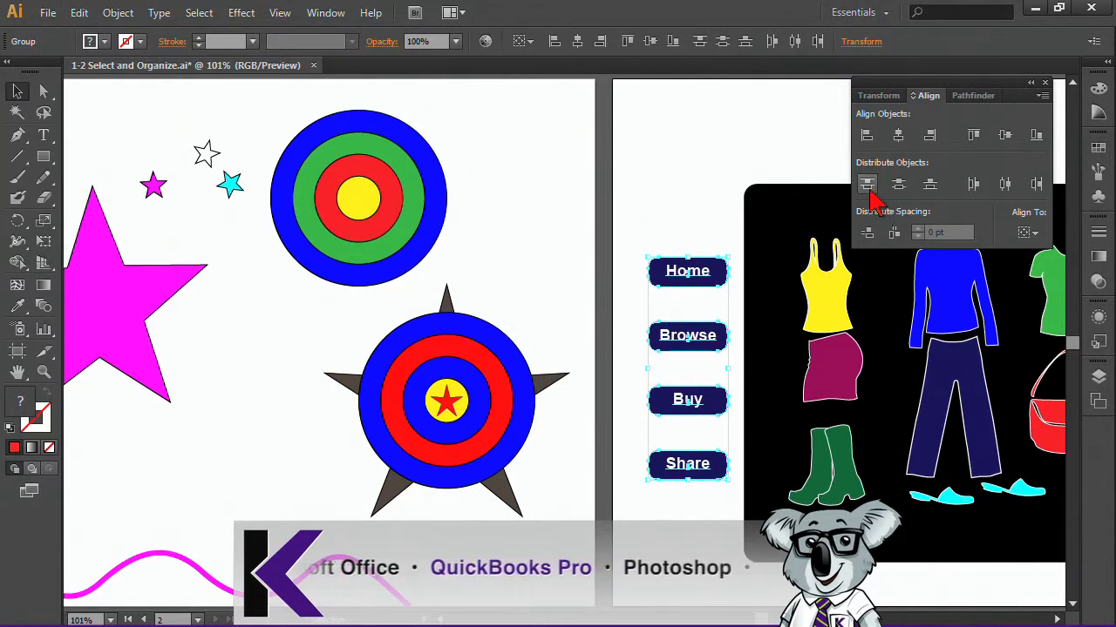
pyautogui.moveTo(897, 183)
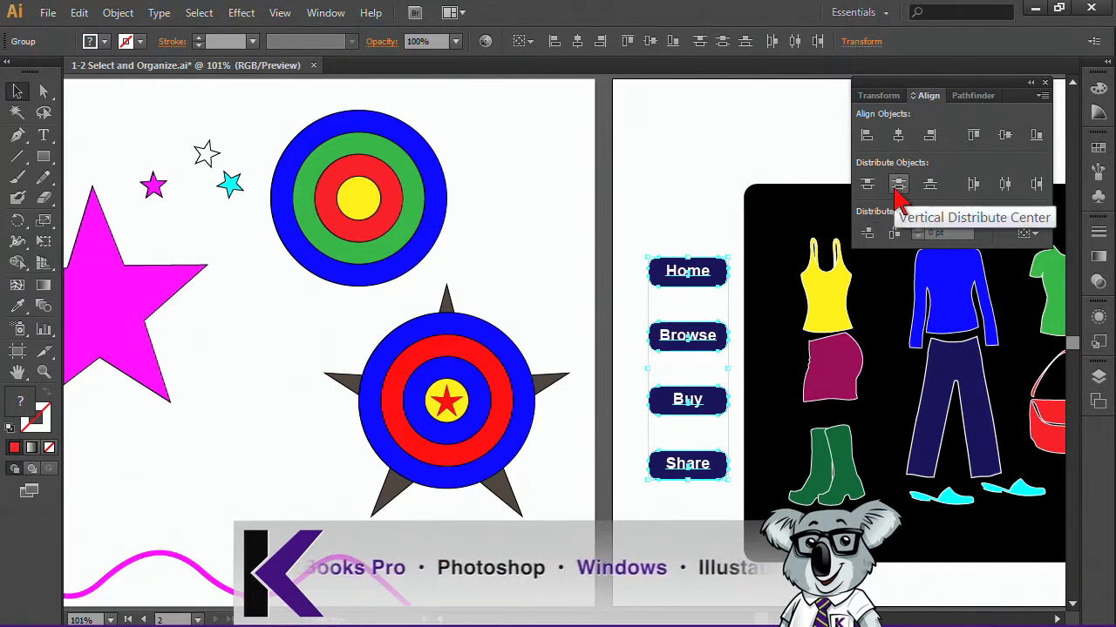
pyautogui.moveTo(931, 185)
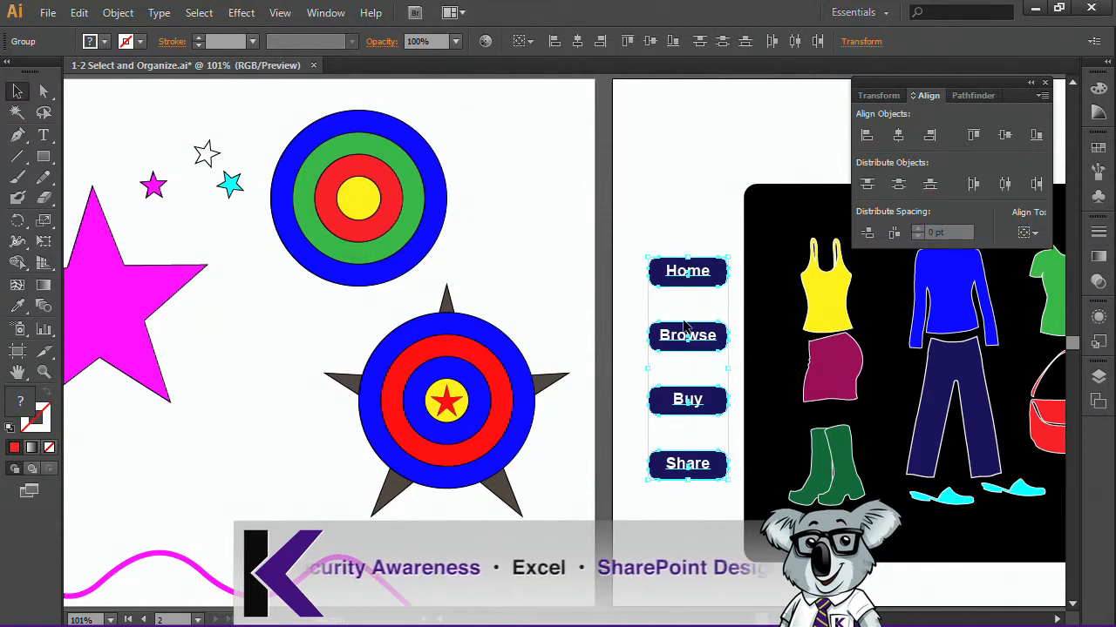
pyautogui.click(1025, 232)
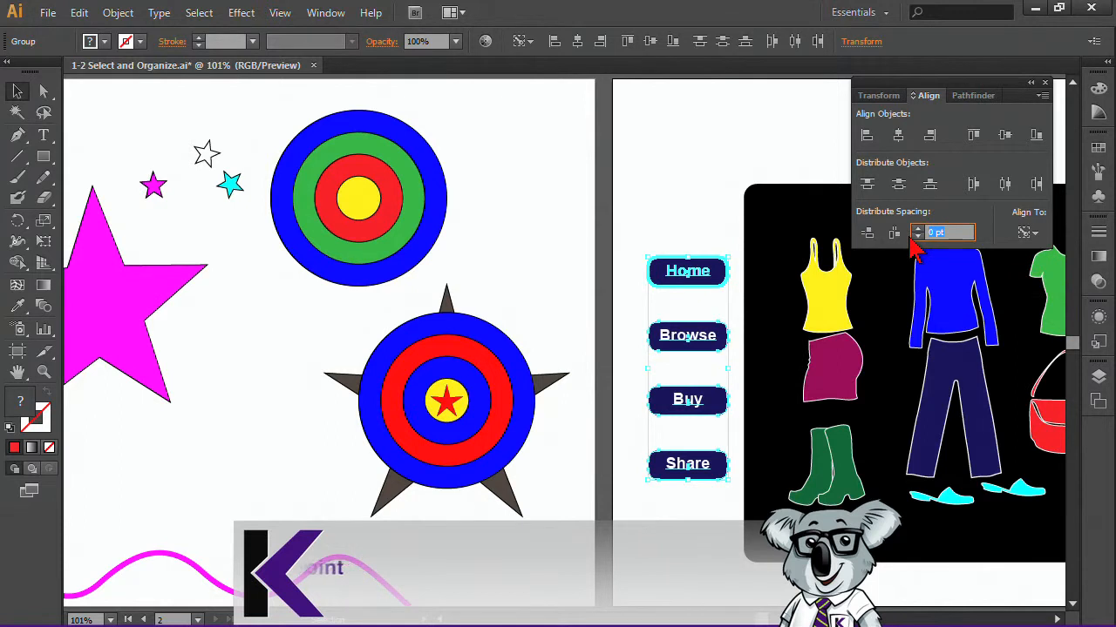
# - Enter a 10 pt Distribute Spacing and apply Vertical Distribute Space from the Browse button
pyautogui.write('150')
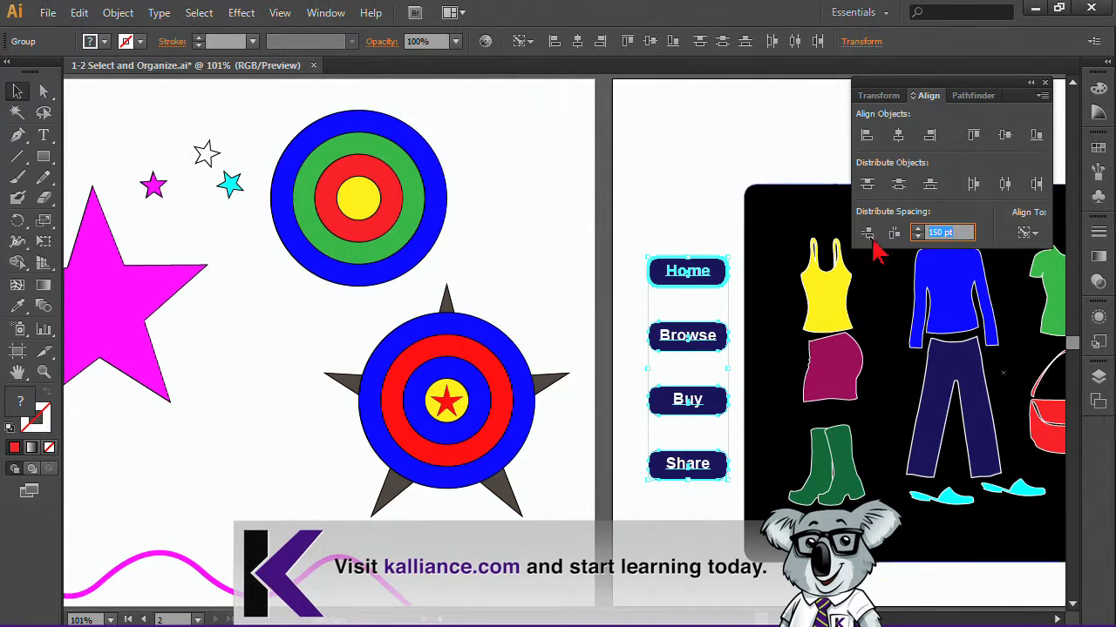
pyautogui.moveTo(892, 234)
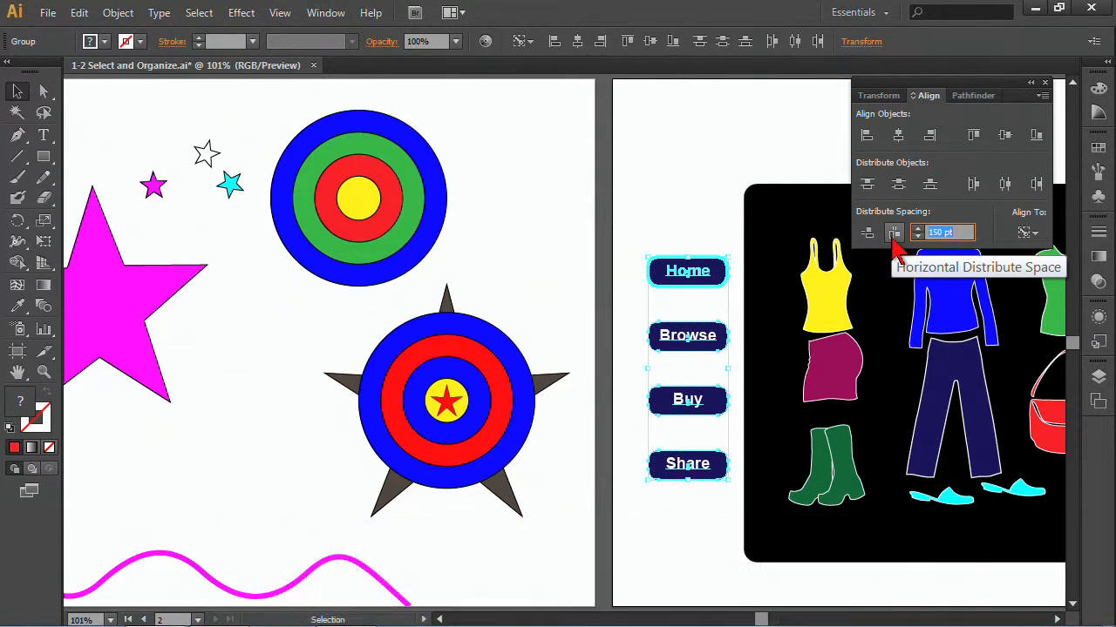
pyautogui.moveTo(868, 233)
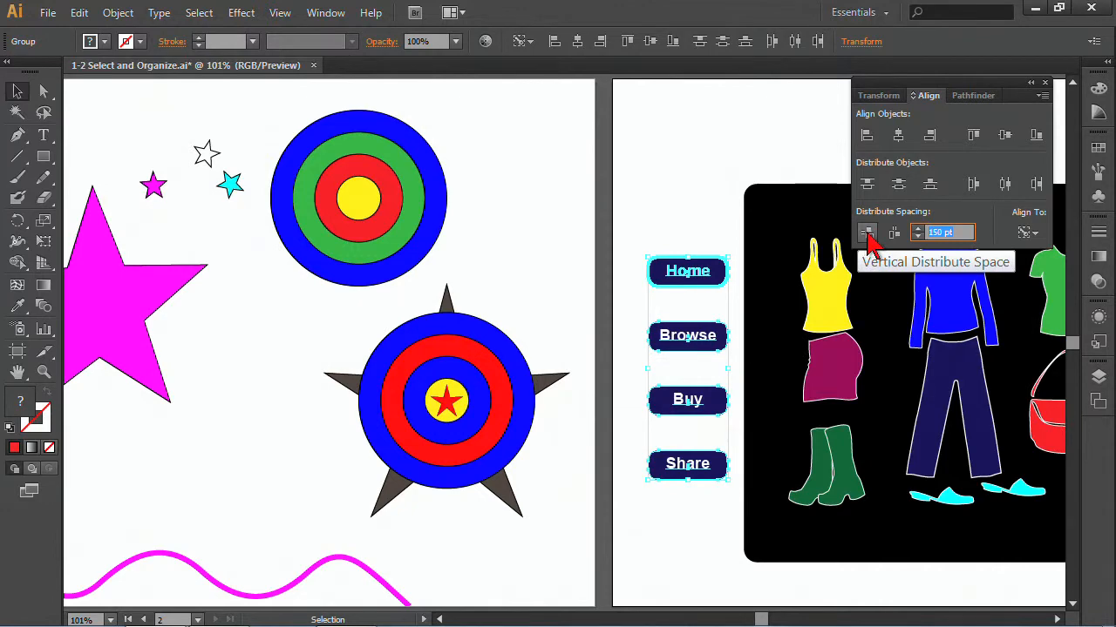
pyautogui.click(868, 232)
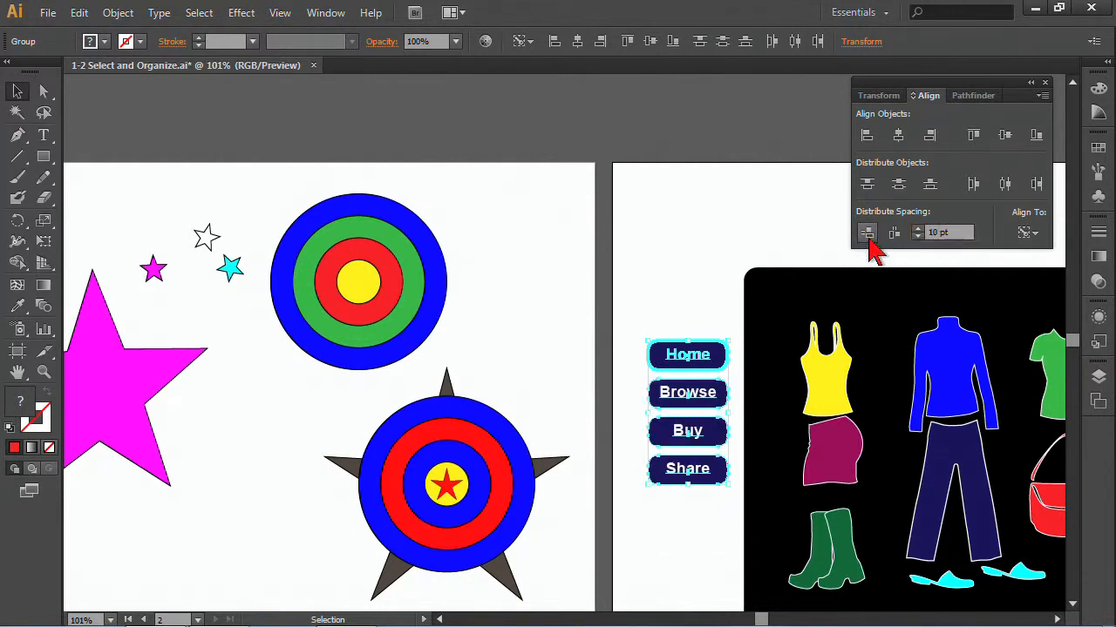
pyautogui.moveTo(683, 417)
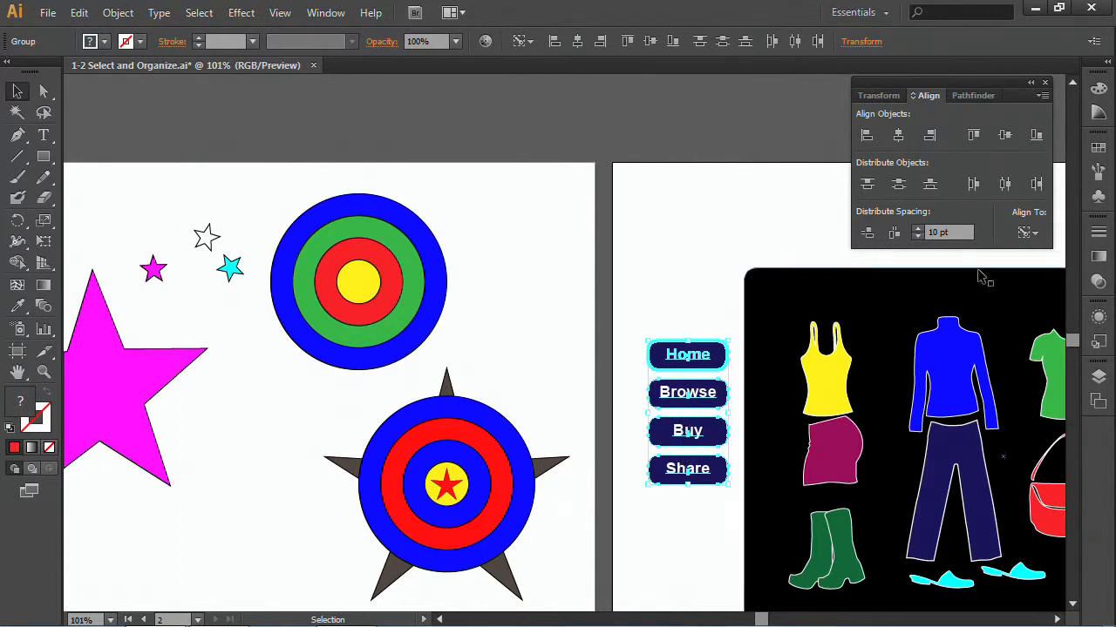
pyautogui.click(1026, 232)
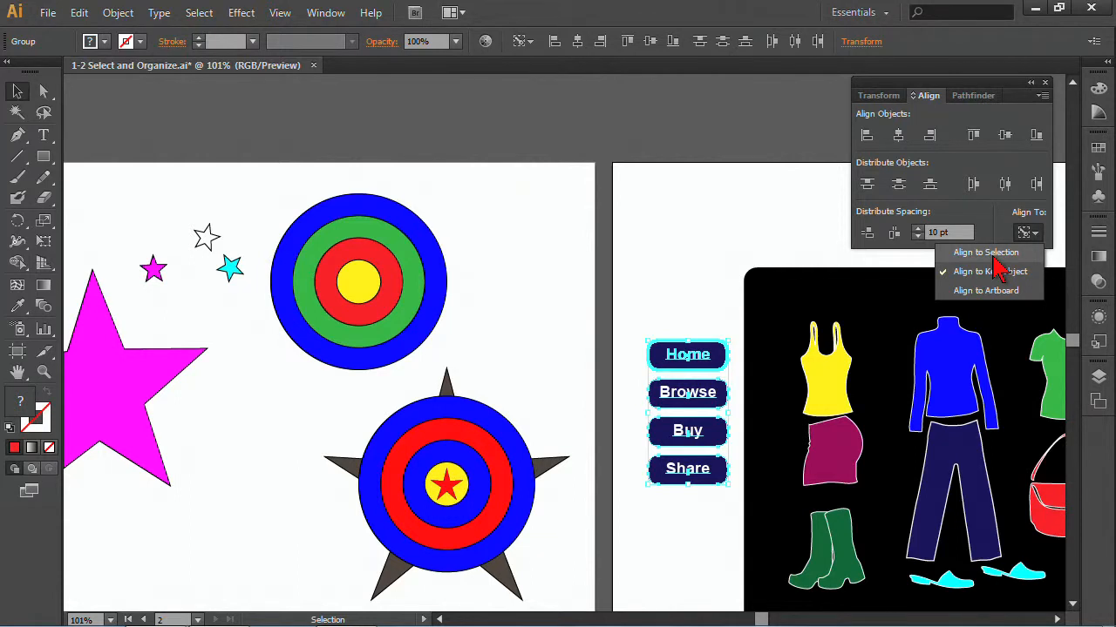
# - Select the plain target circle and align it level between the pink star and the star target
pyautogui.click(1027, 232)
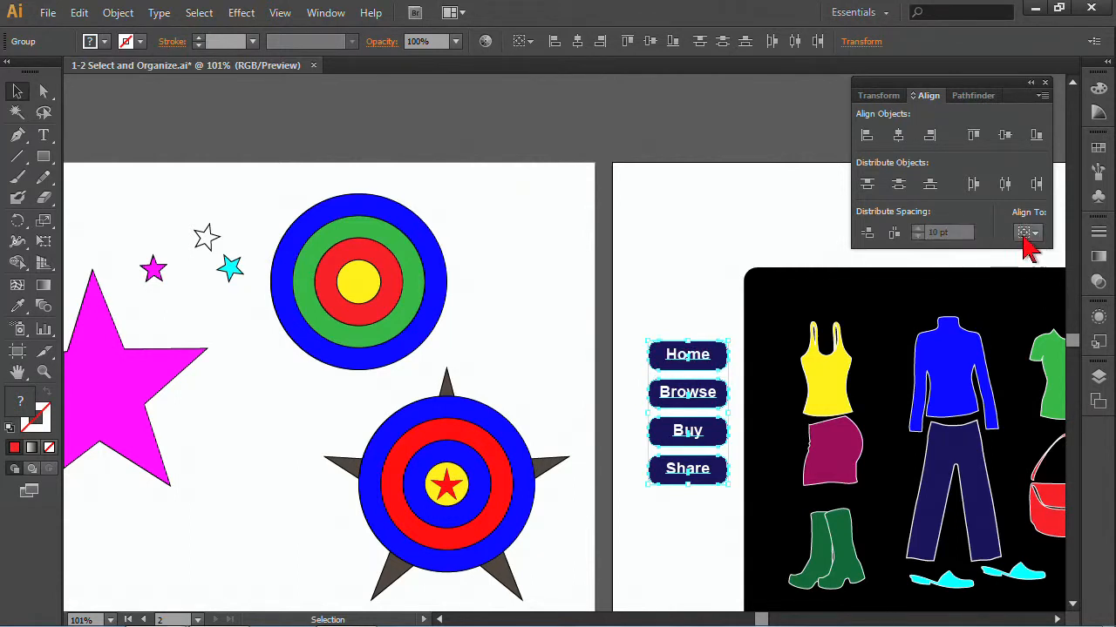
pyautogui.click(1026, 233)
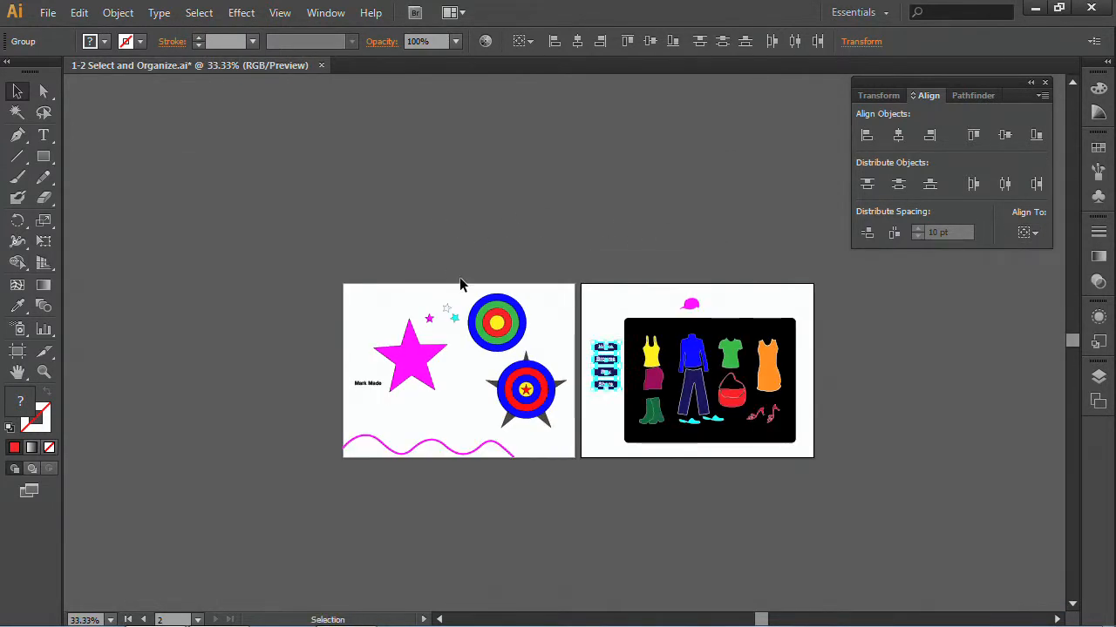
pyautogui.click(496, 323)
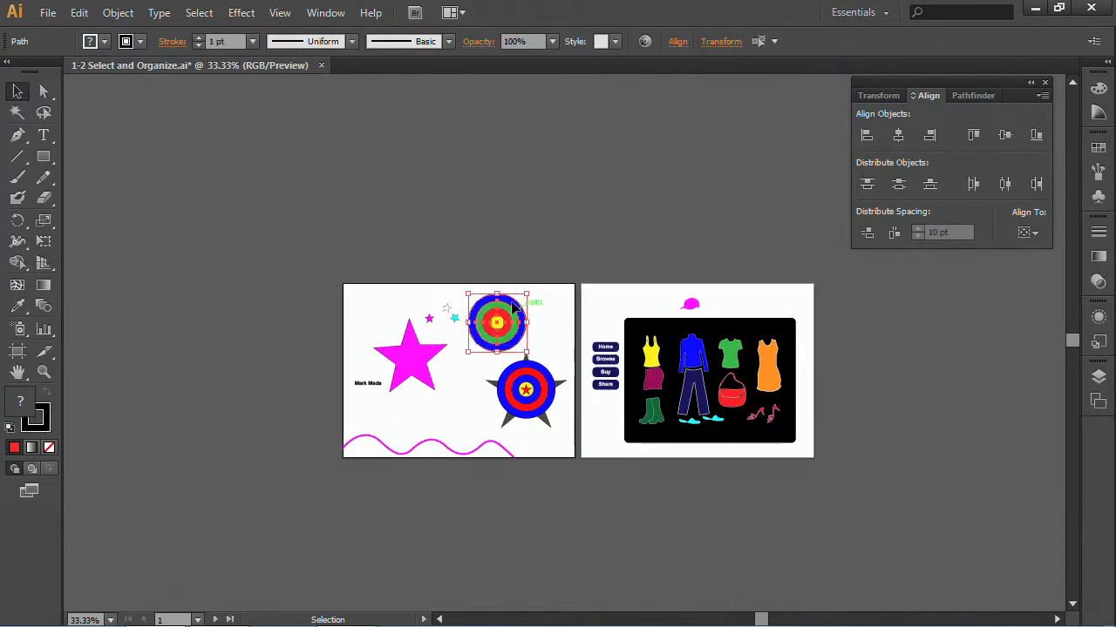
pyautogui.click(1027, 232)
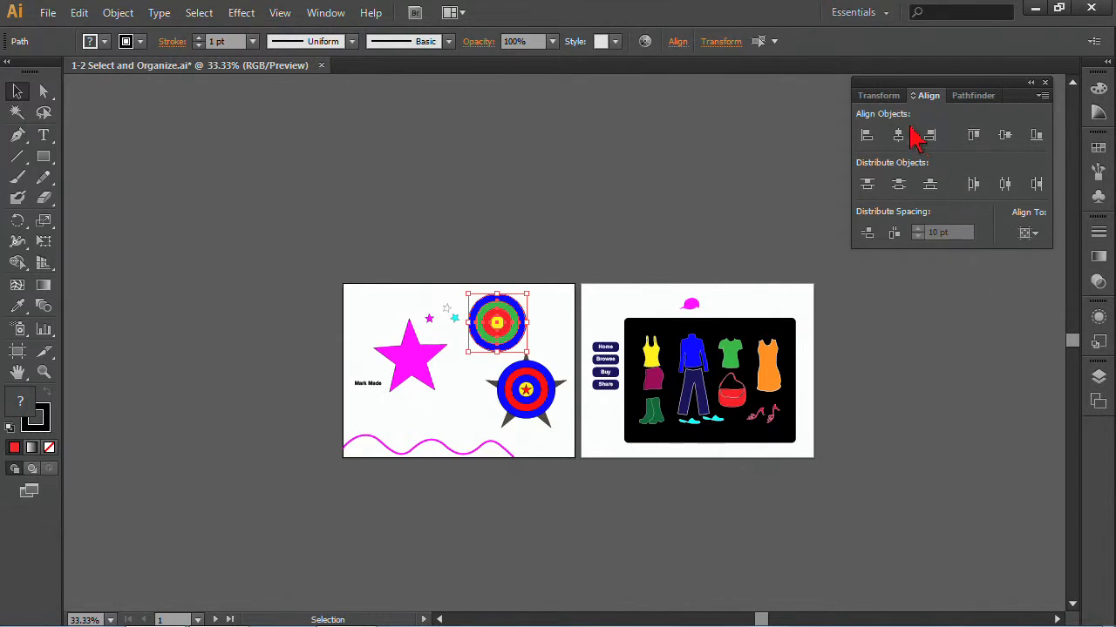
pyautogui.click(1004, 135)
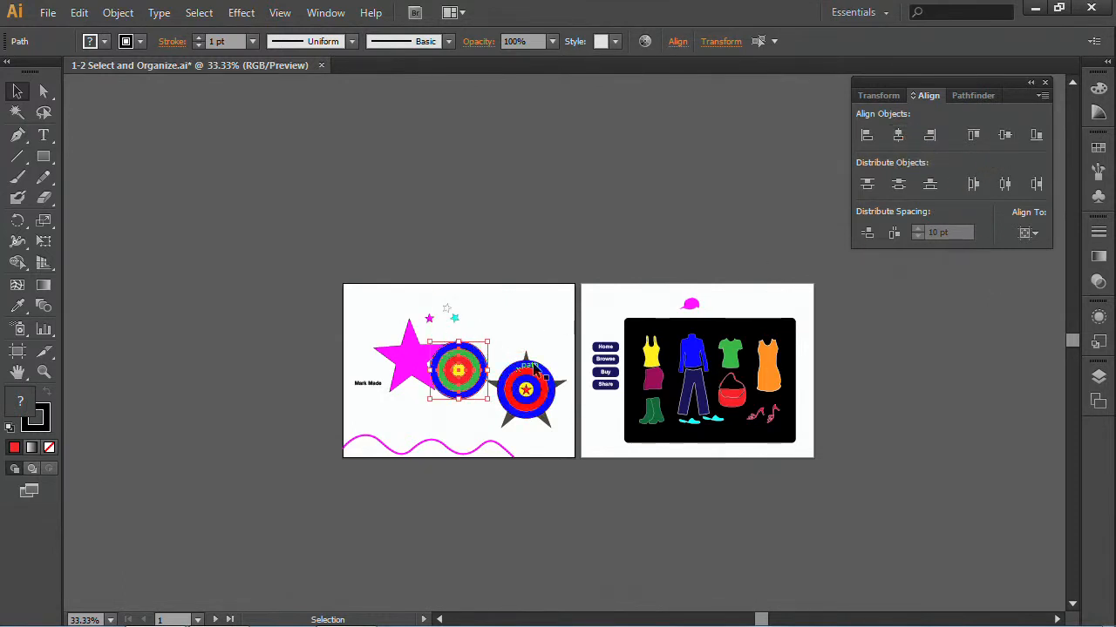
pyautogui.click(1028, 233)
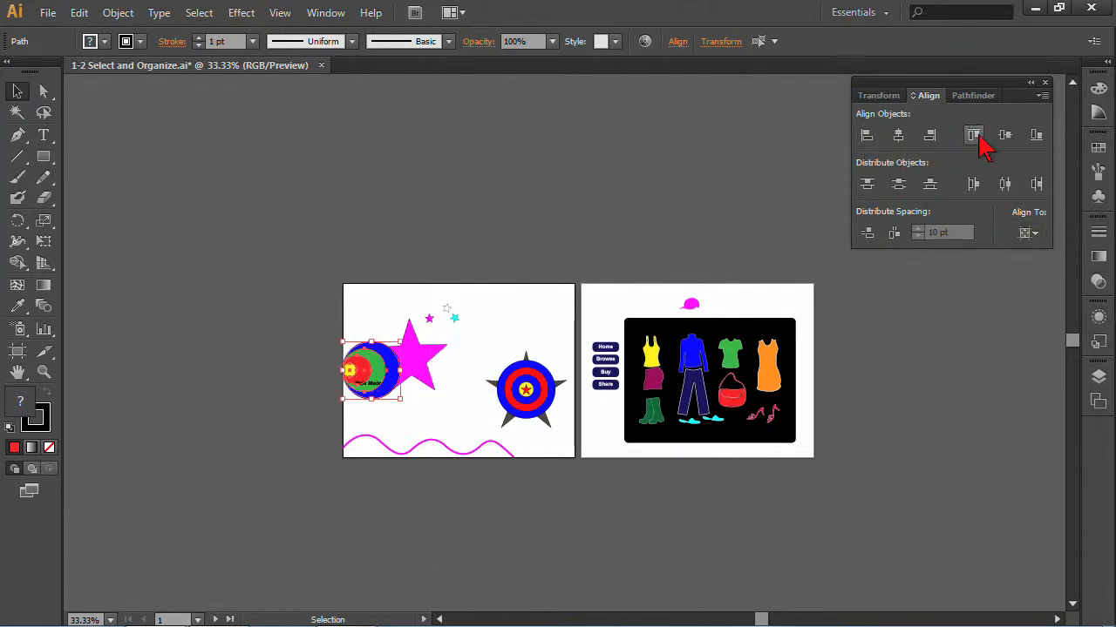
pyautogui.click(973, 136)
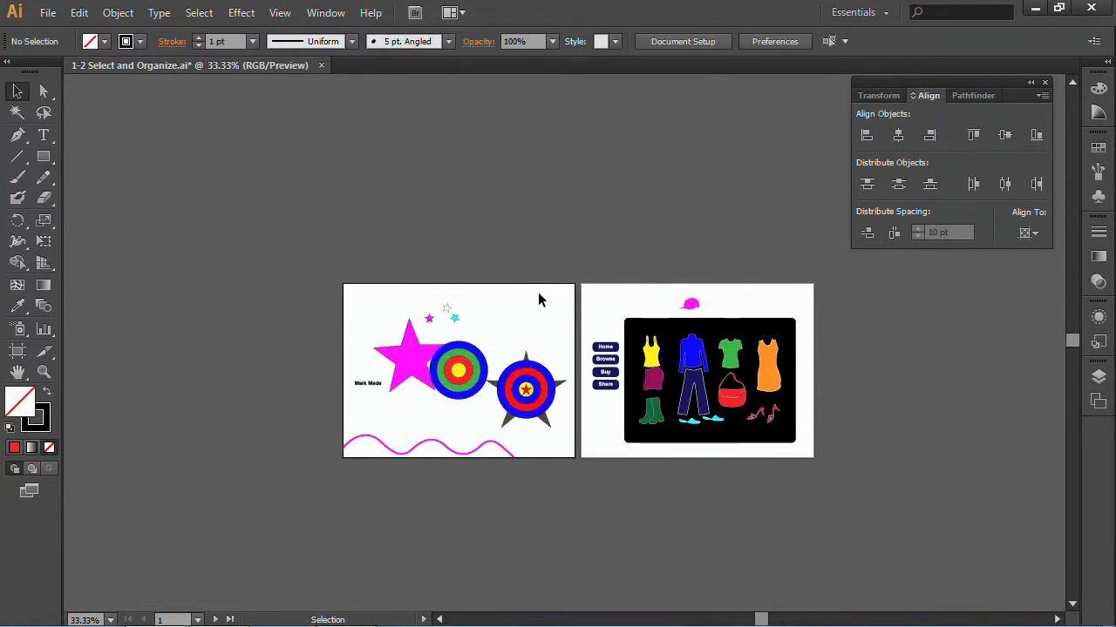
pyautogui.moveTo(1060, 242)
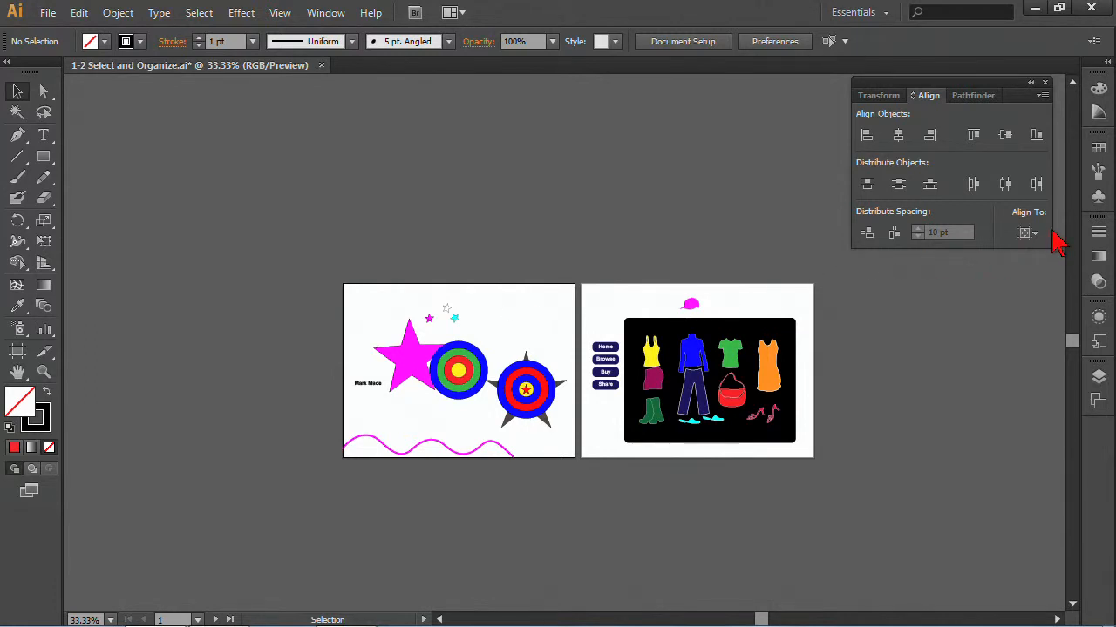
# - Select the pink hat and open the Align To choices in the Align panel
pyautogui.click(1028, 232)
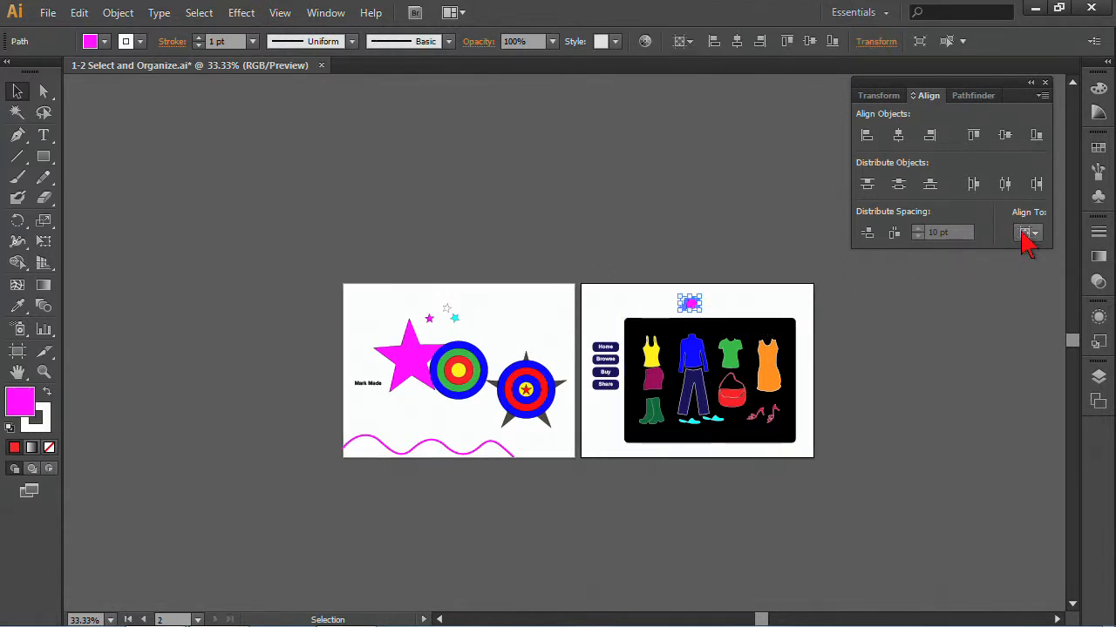
pyautogui.click(1028, 231)
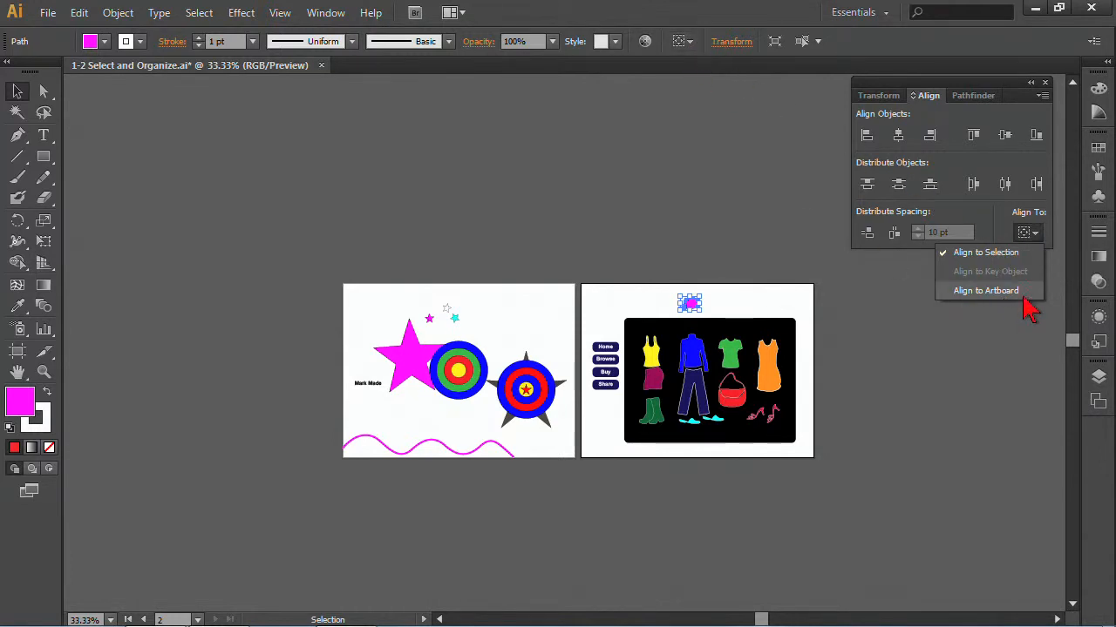
pyautogui.moveTo(1008, 261)
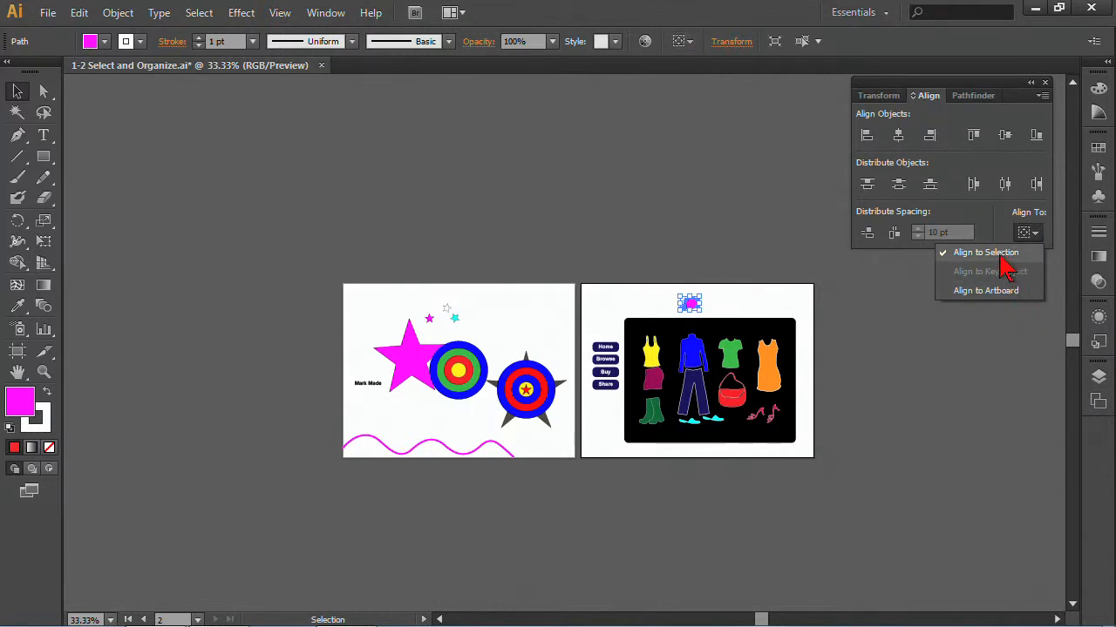